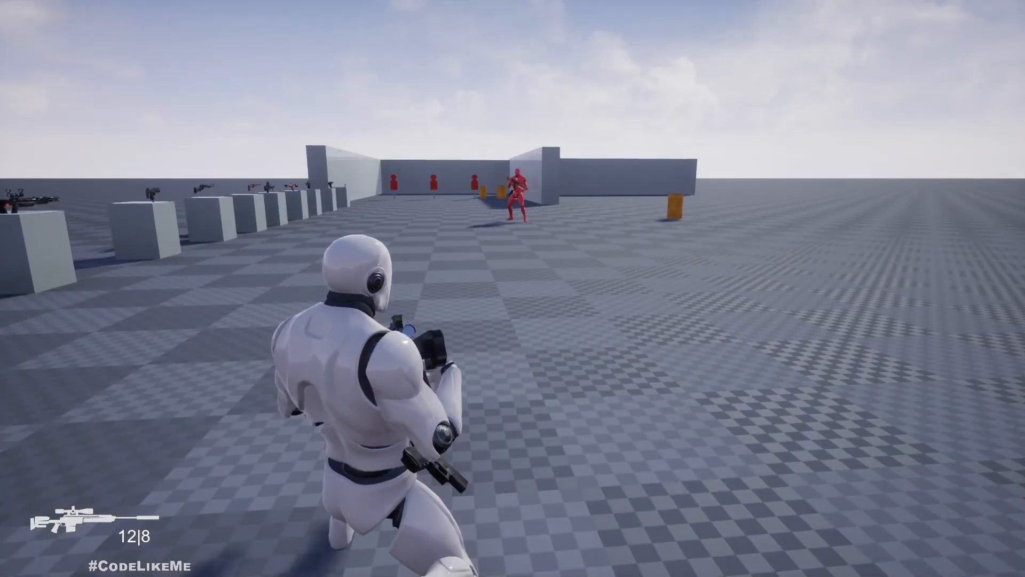
# End the play test and return to the Demo level in the level editor
pyautogui.rightClick(512, 288)
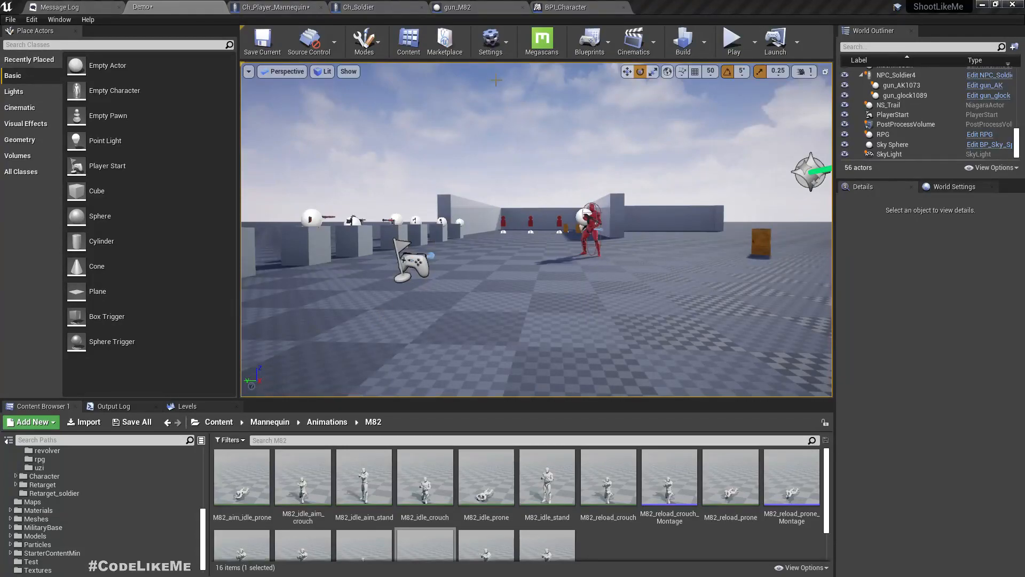
# In Project Settings > Input, add a new axis mapping named ZoomAxis
pyautogui.click(489, 39)
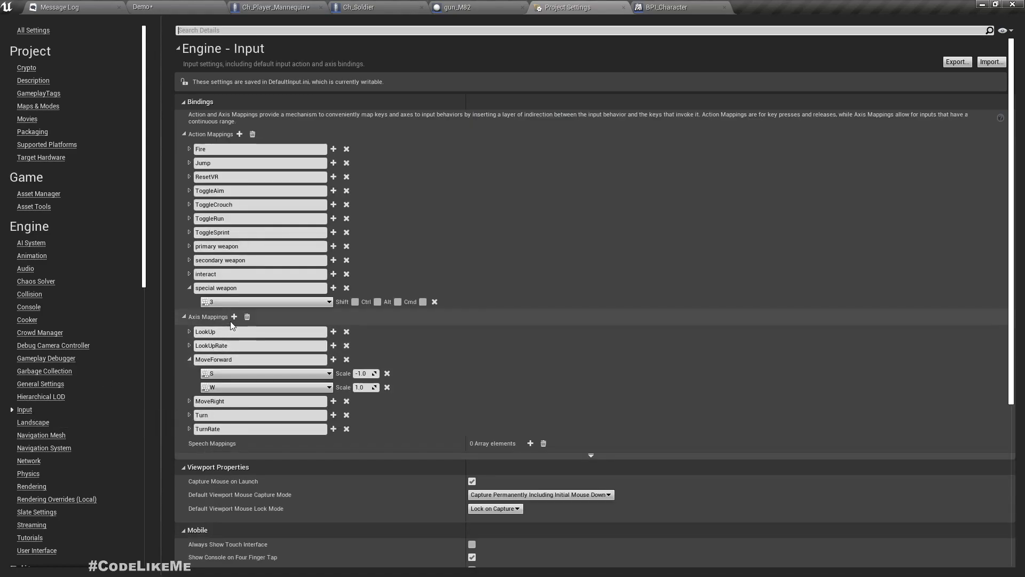
pyautogui.click(189, 287)
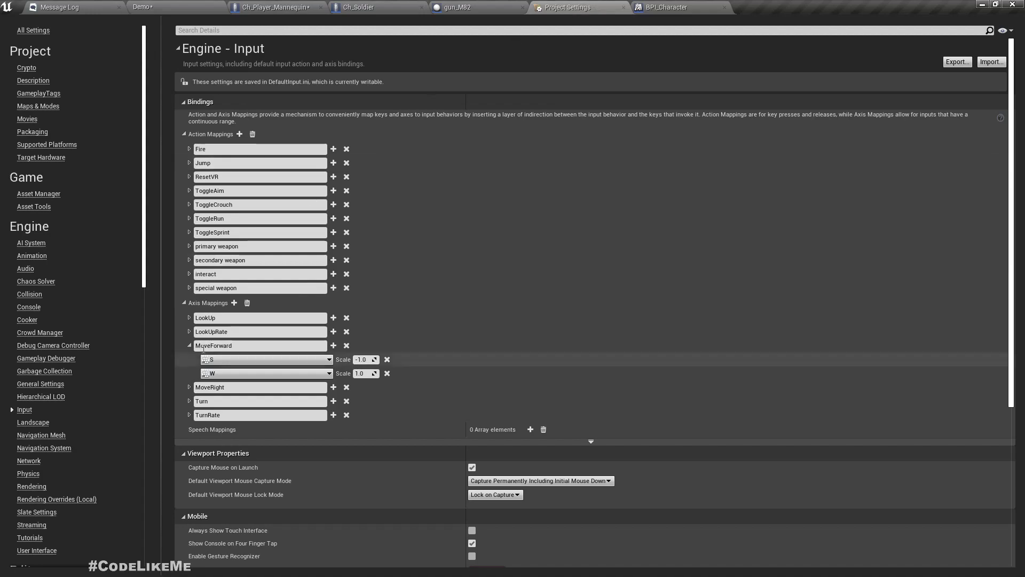
pyautogui.click(189, 346)
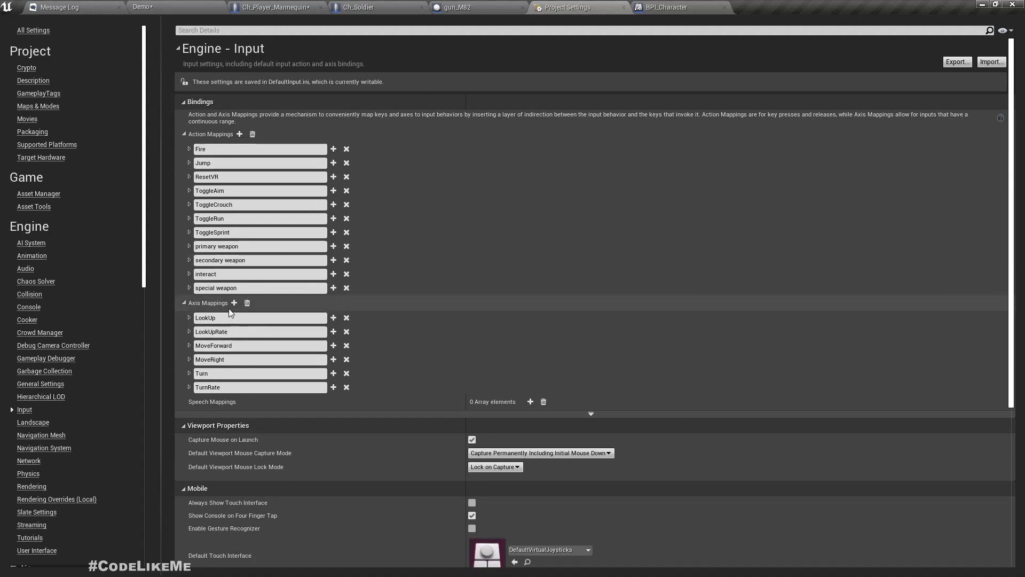
pyautogui.click(234, 302)
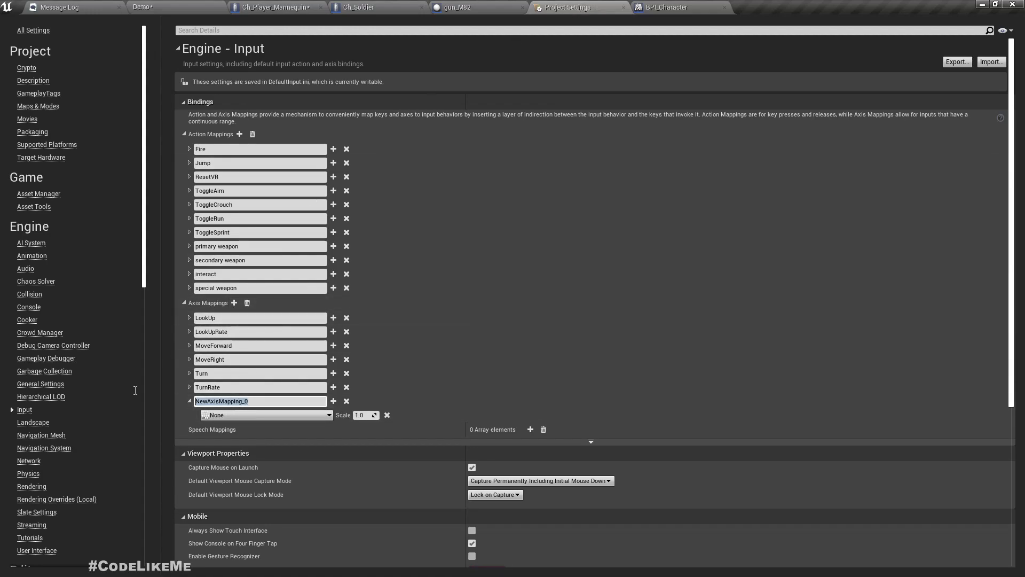
pyautogui.write('m')
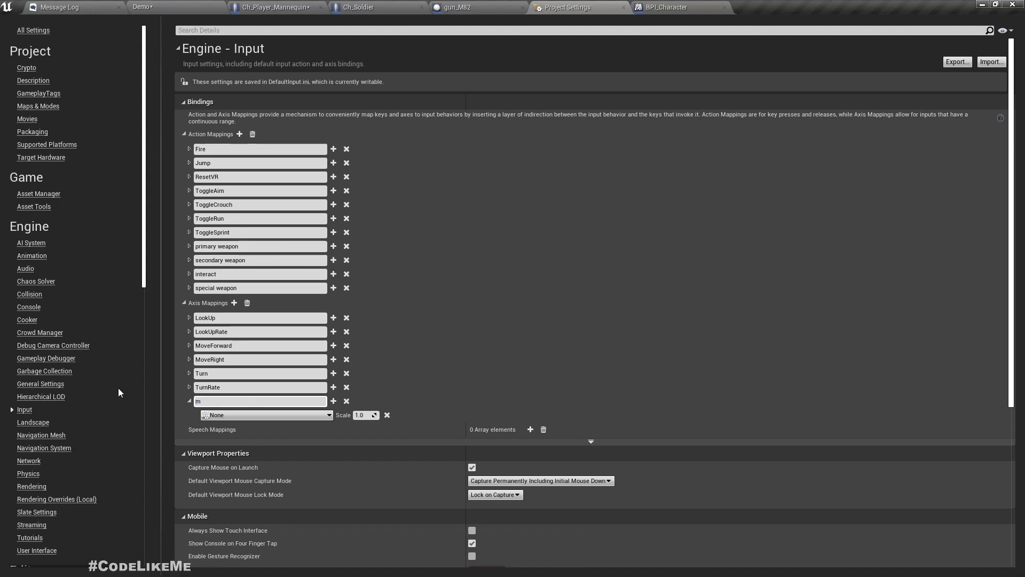
pyautogui.write('op')
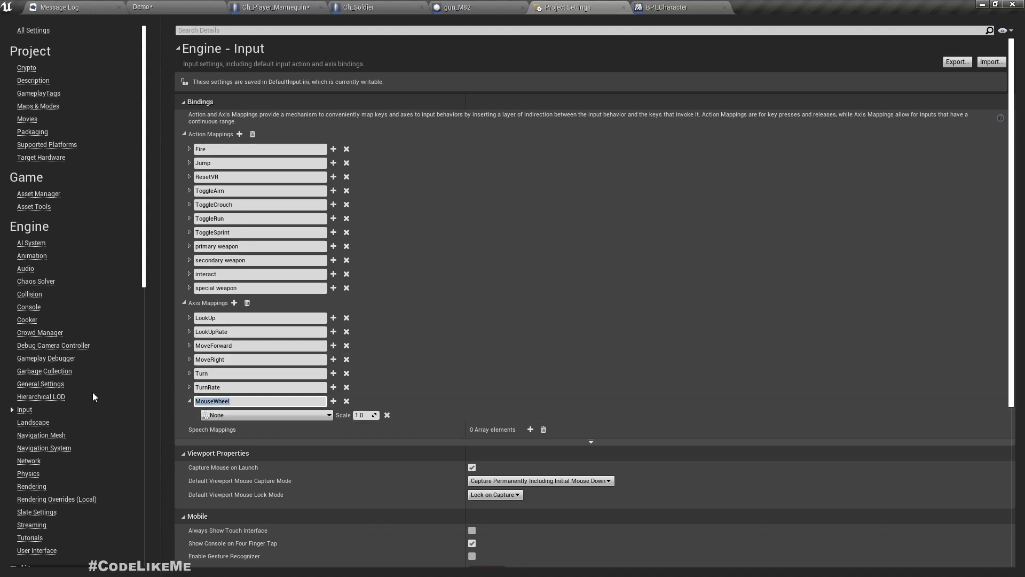
pyautogui.write('ZoomAxis')
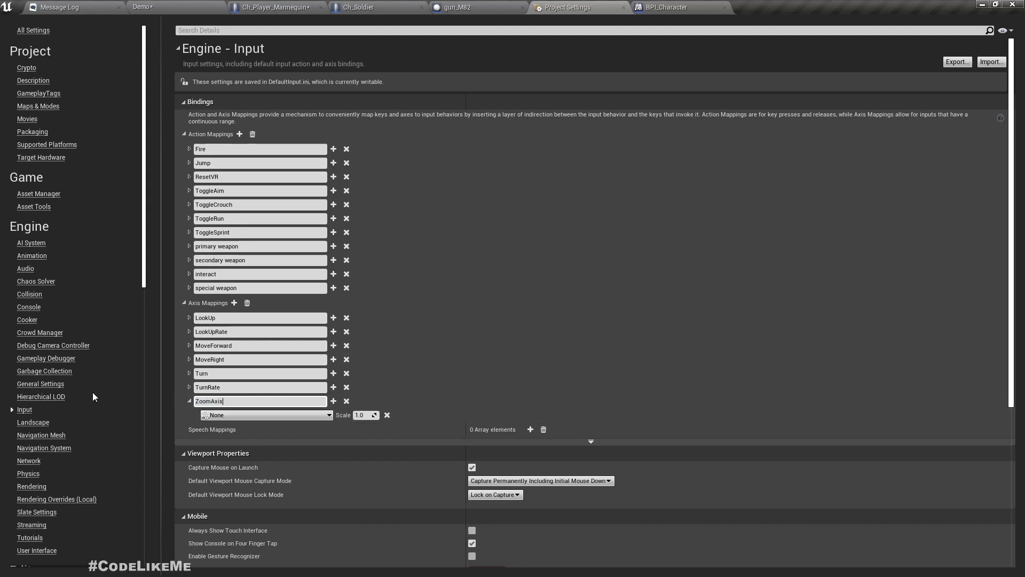
# Bind Mouse Wheel Up (scale 1.0) and Mouse Wheel Down (-1.0) to ZoomAxis
pyautogui.click(265, 414)
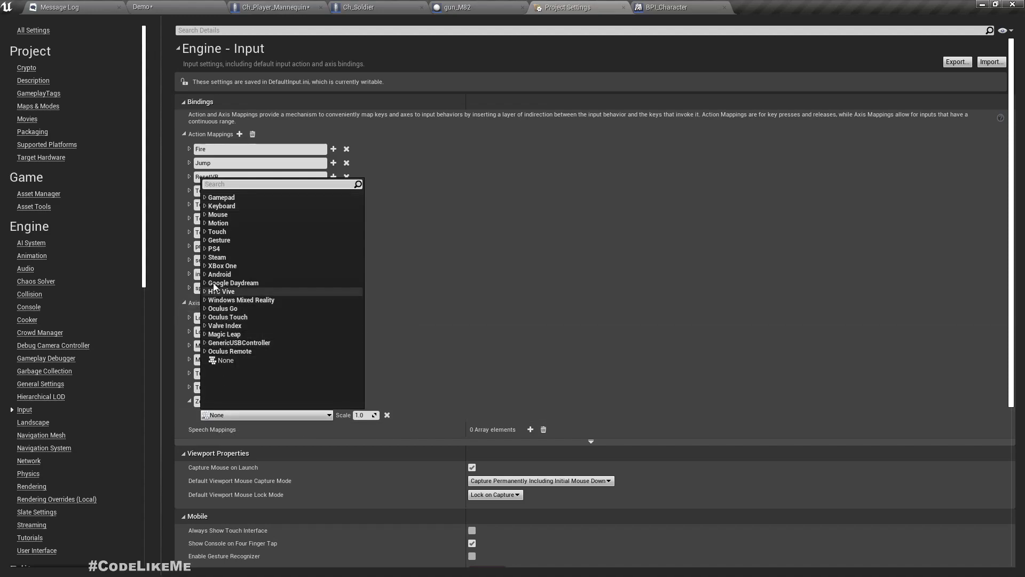
pyautogui.click(205, 213)
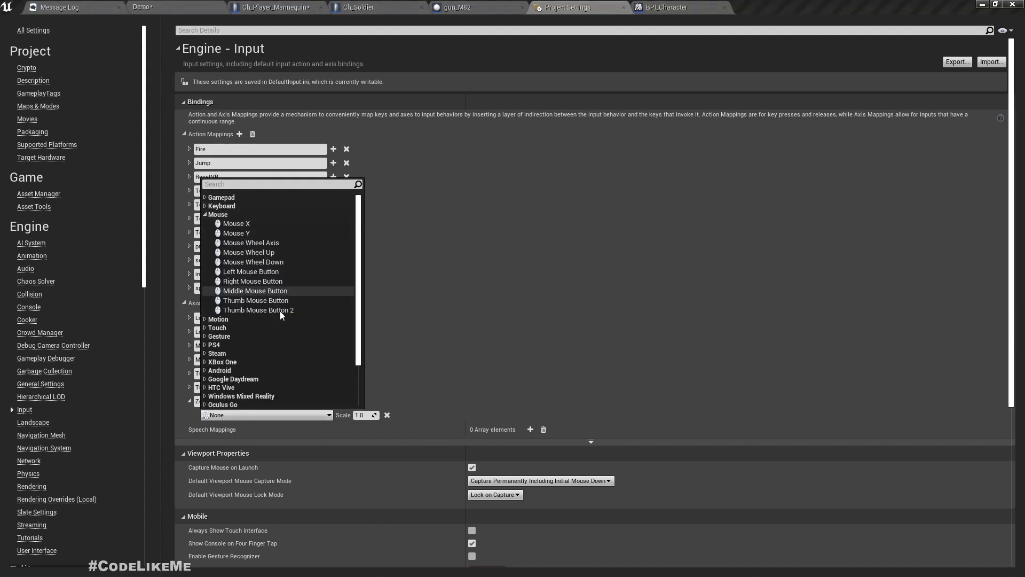
pyautogui.moveTo(280, 254)
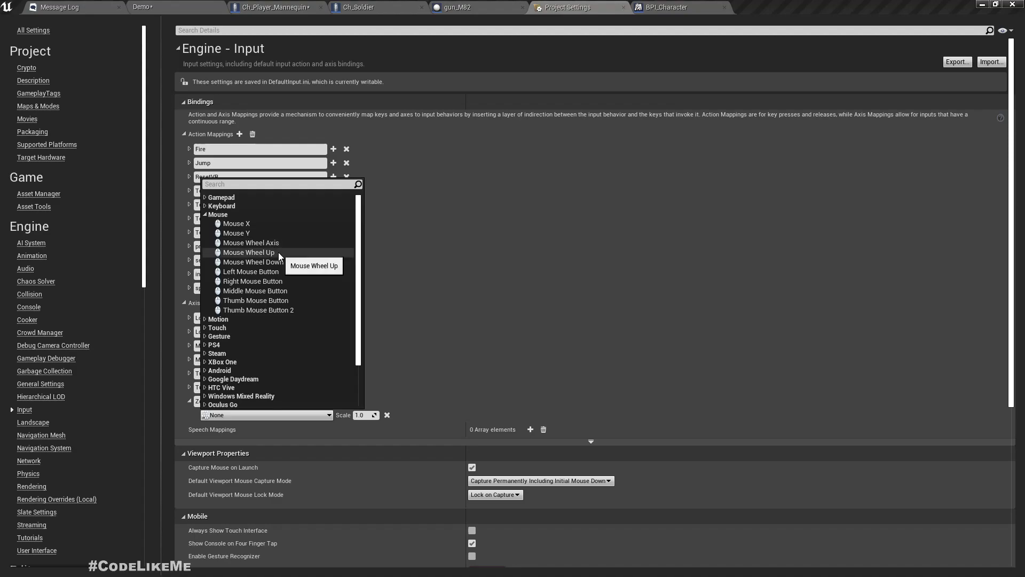
pyautogui.click(247, 252)
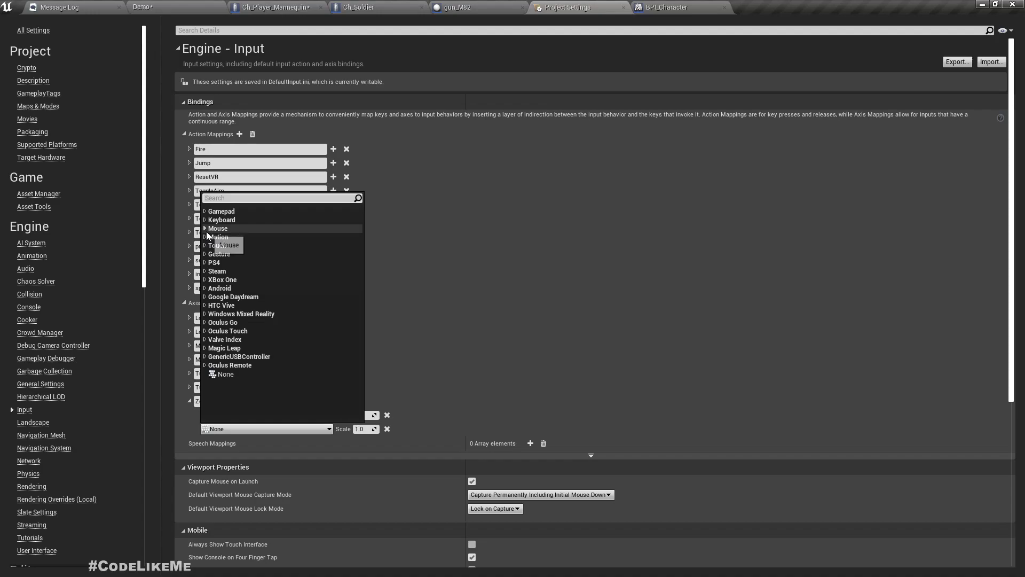
pyautogui.click(218, 227)
pyautogui.write('-1')
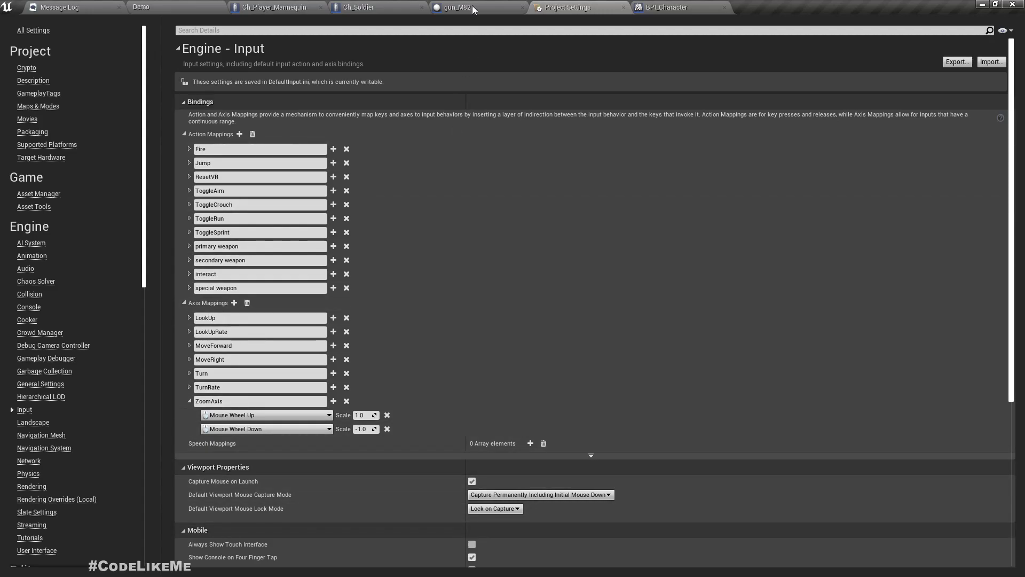
# Review the gun_M82 and Ch_Player_Mannequin event graphs, then switch to Ch_Soldier
pyautogui.click(458, 7)
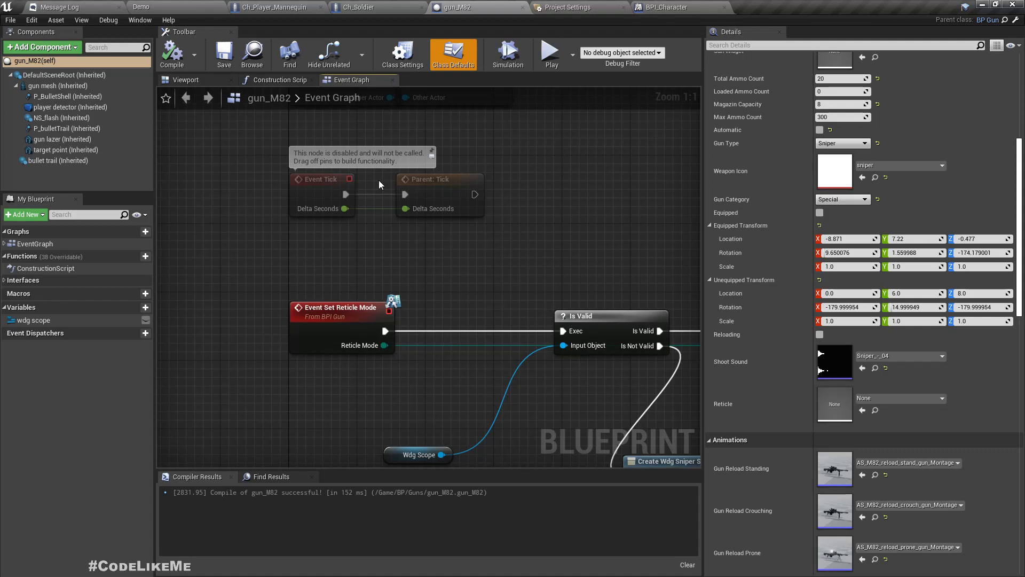
pyautogui.scroll(-3)
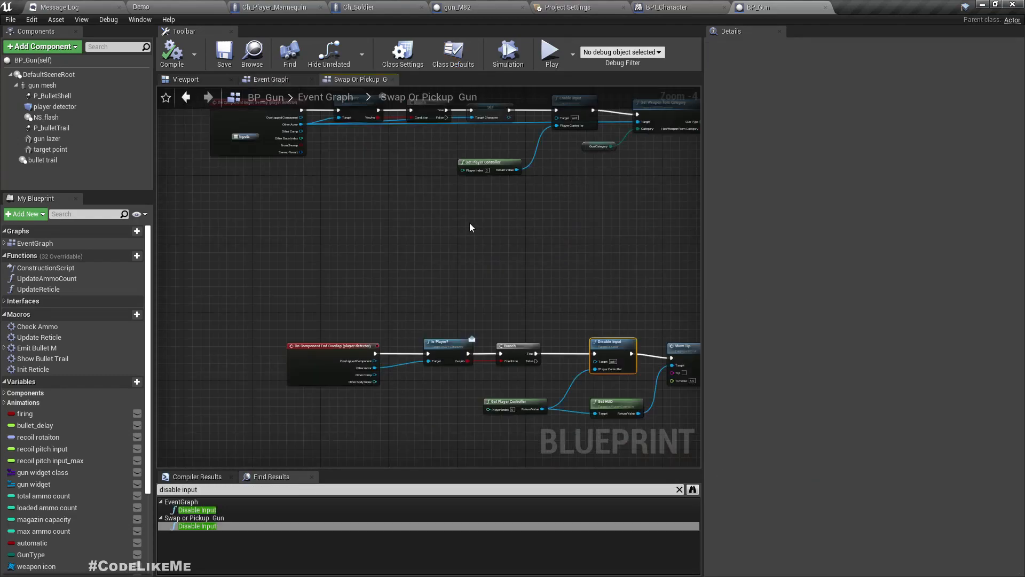
pyautogui.click(275, 7)
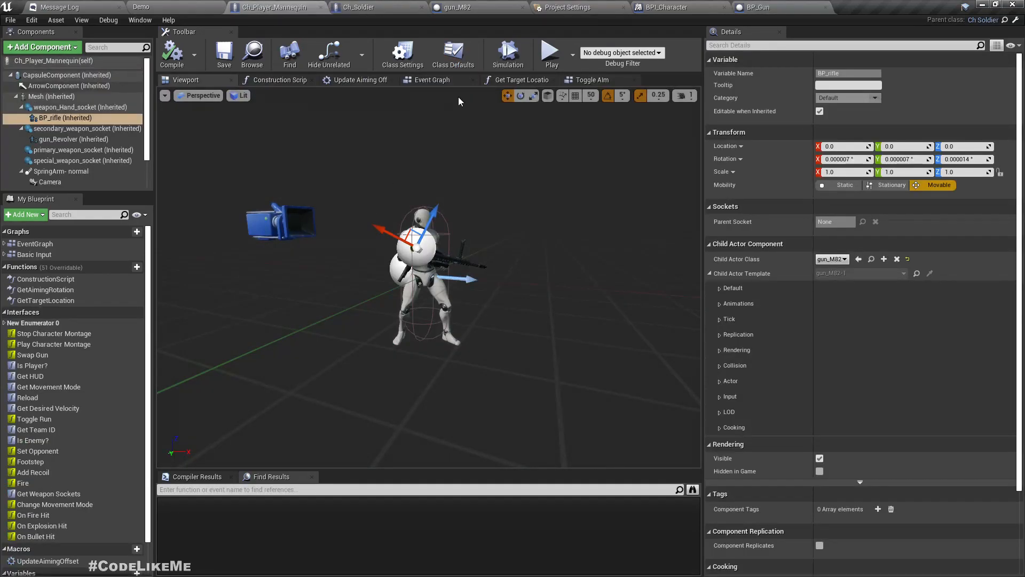
pyautogui.click(432, 79)
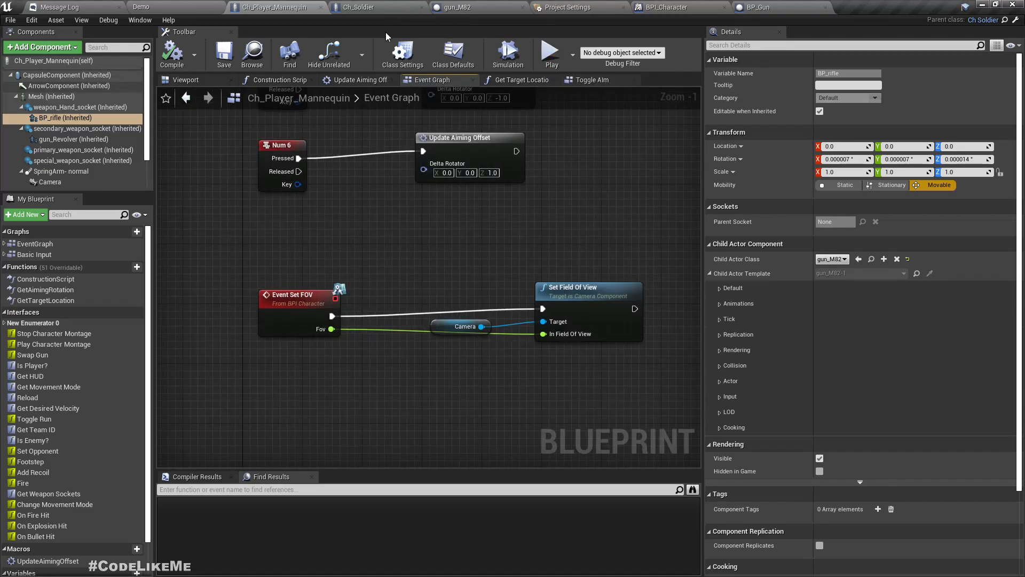
pyautogui.click(359, 7)
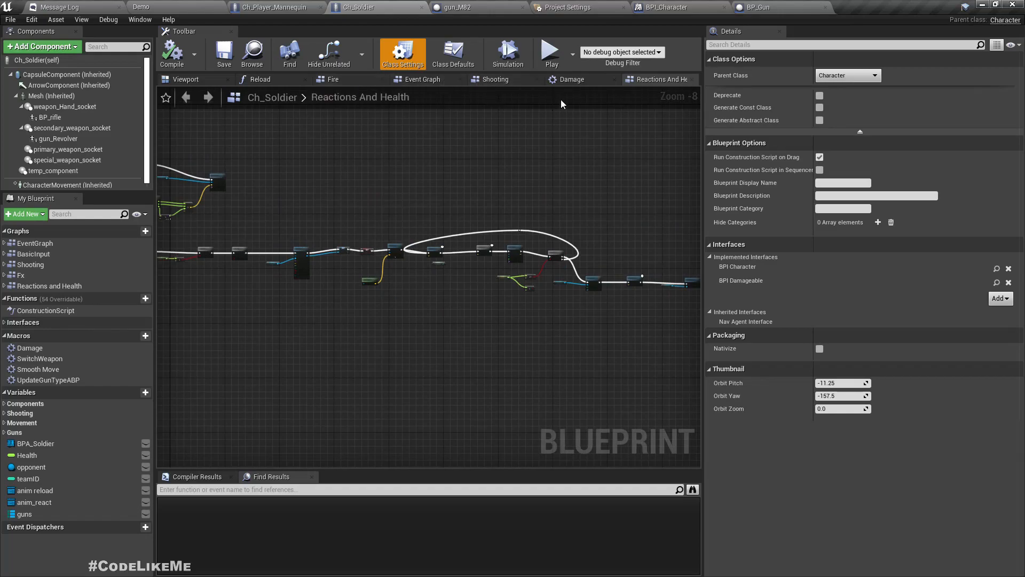
# On Ch_Soldier's Shooting graph, search 'zoo' and place the InputAxis ZoomAxis event
pyautogui.click(495, 79)
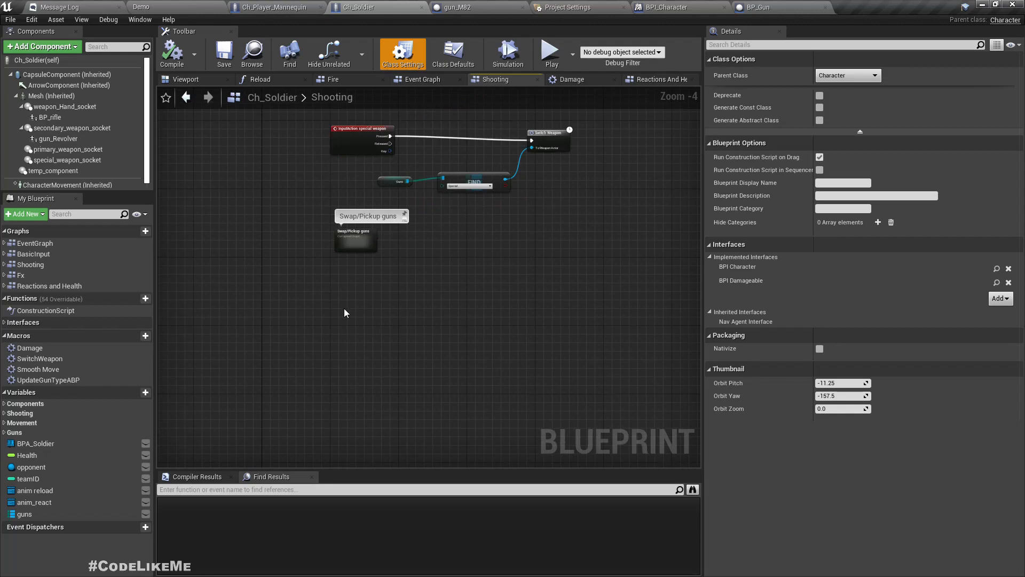
pyautogui.write('zoom')
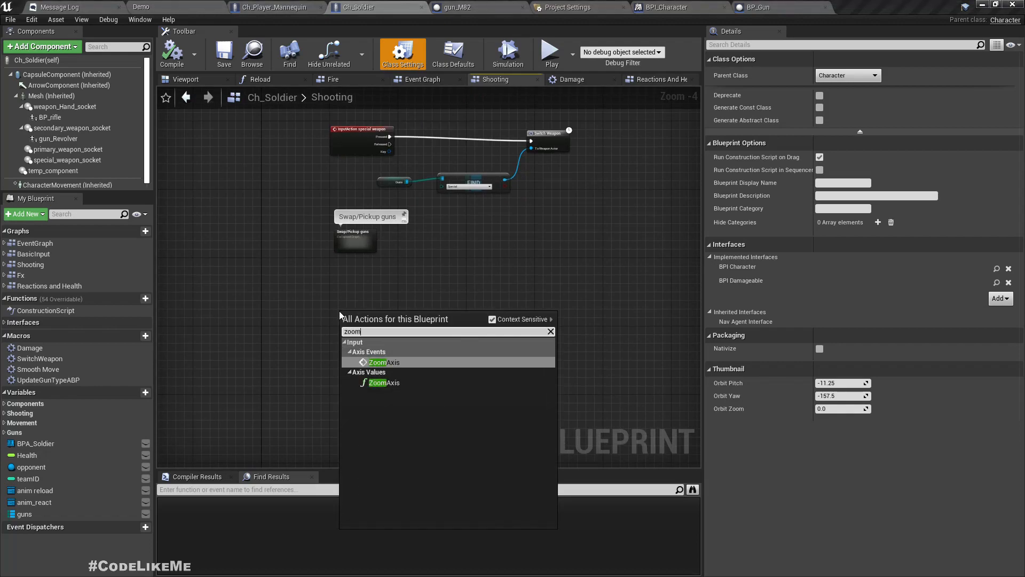
pyautogui.click(385, 363)
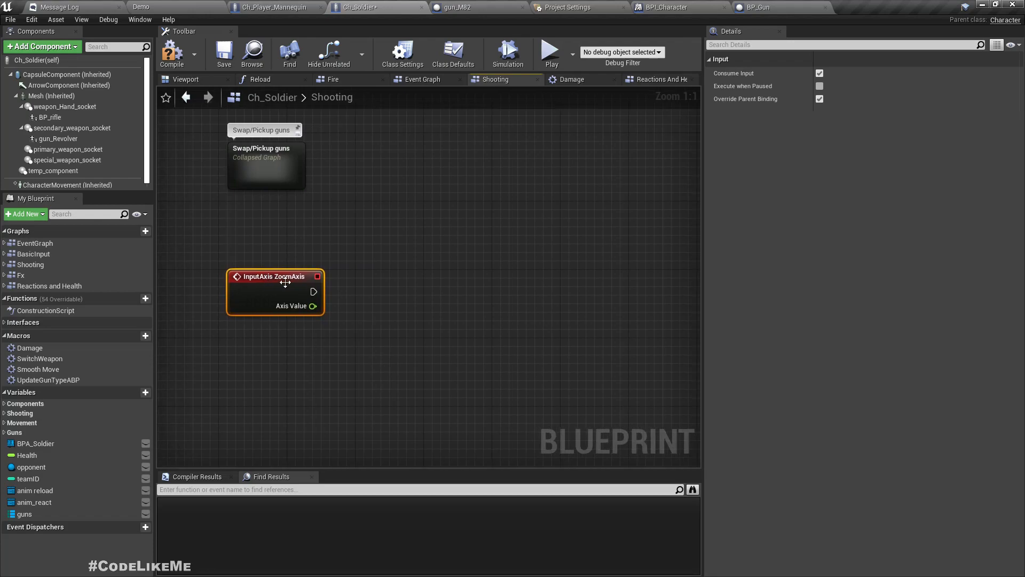
pyautogui.moveTo(213, 213)
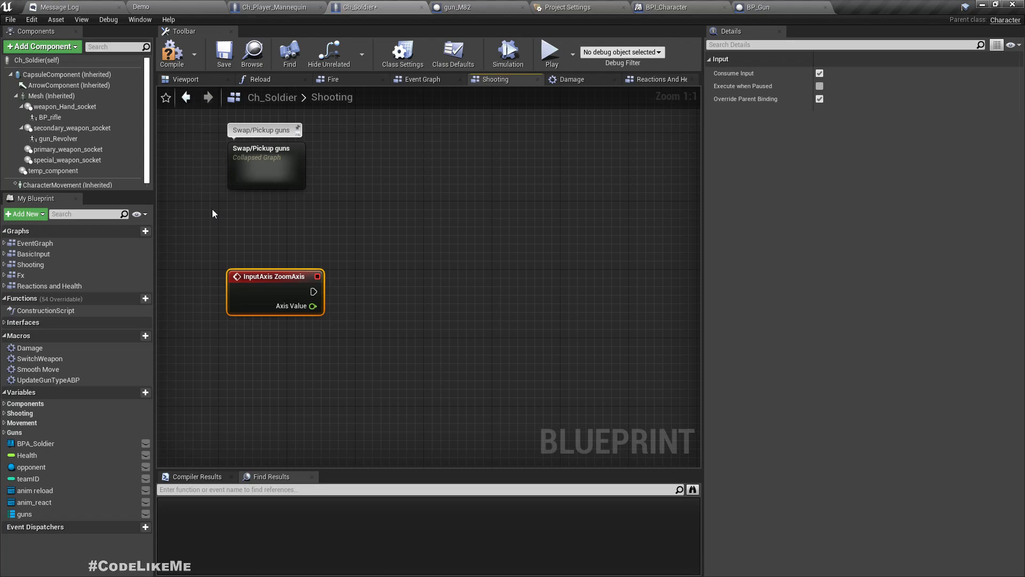
pyautogui.moveTo(759, 7)
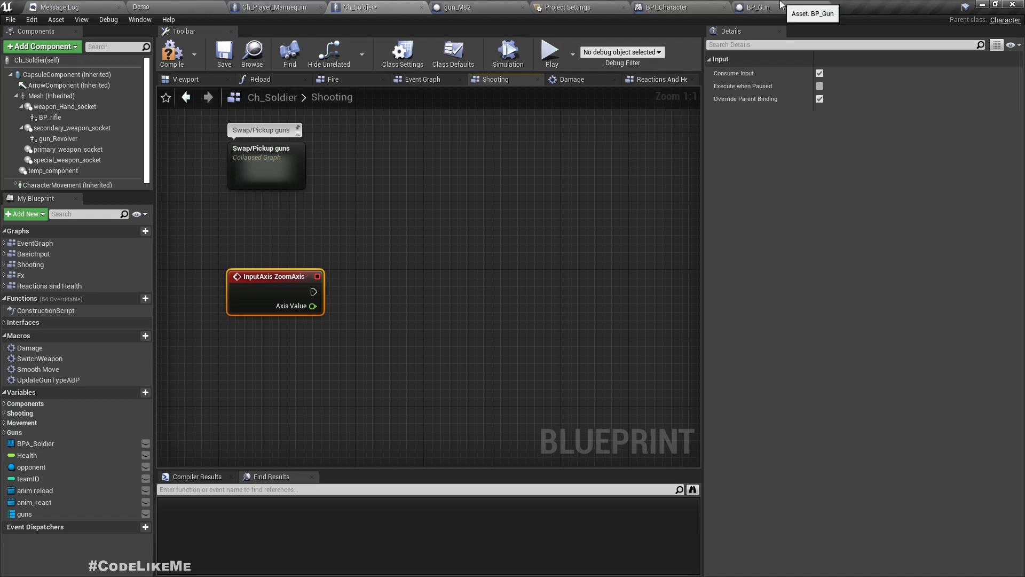
# Give BPI_Gun's Zoom function a float input parameter named 'value'
pyautogui.click(759, 7)
pyautogui.write('Z')
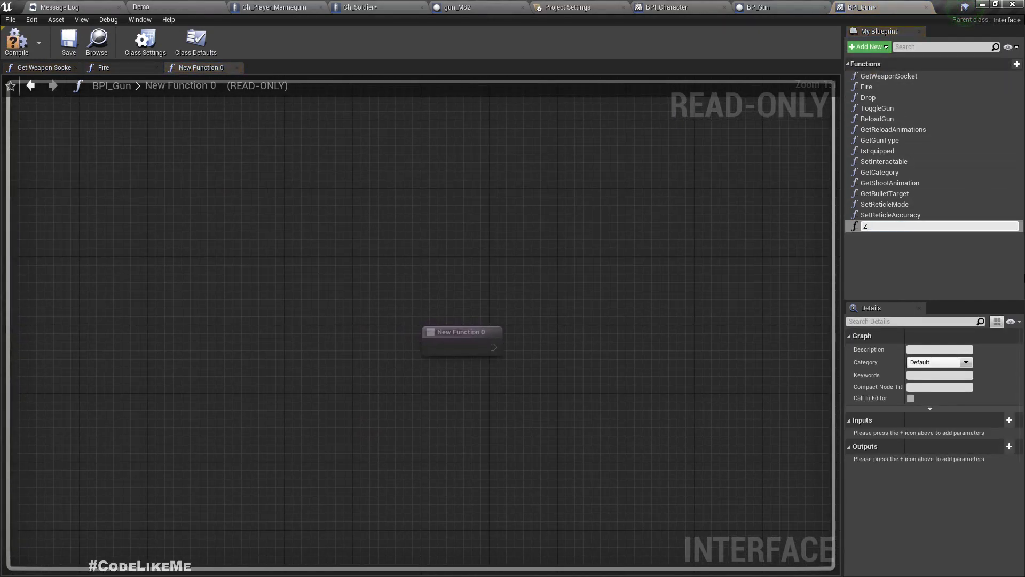
pyautogui.write('oom')
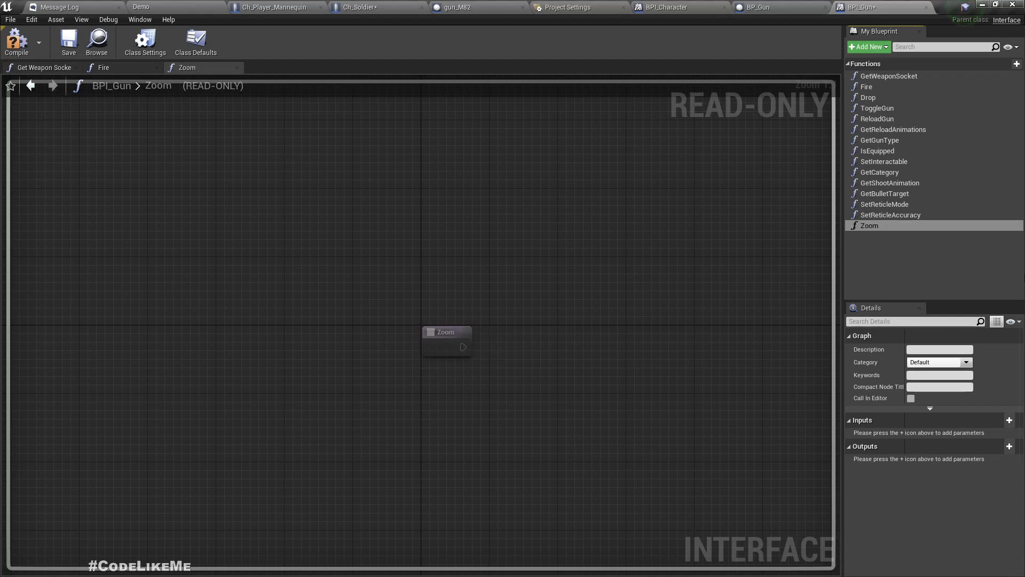
pyautogui.click(1009, 419)
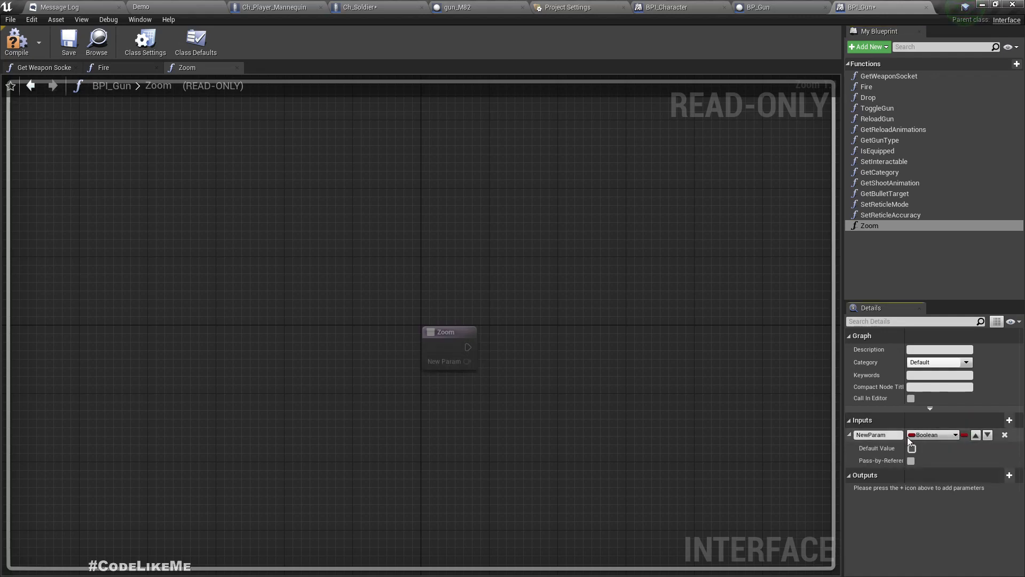
pyautogui.click(932, 434)
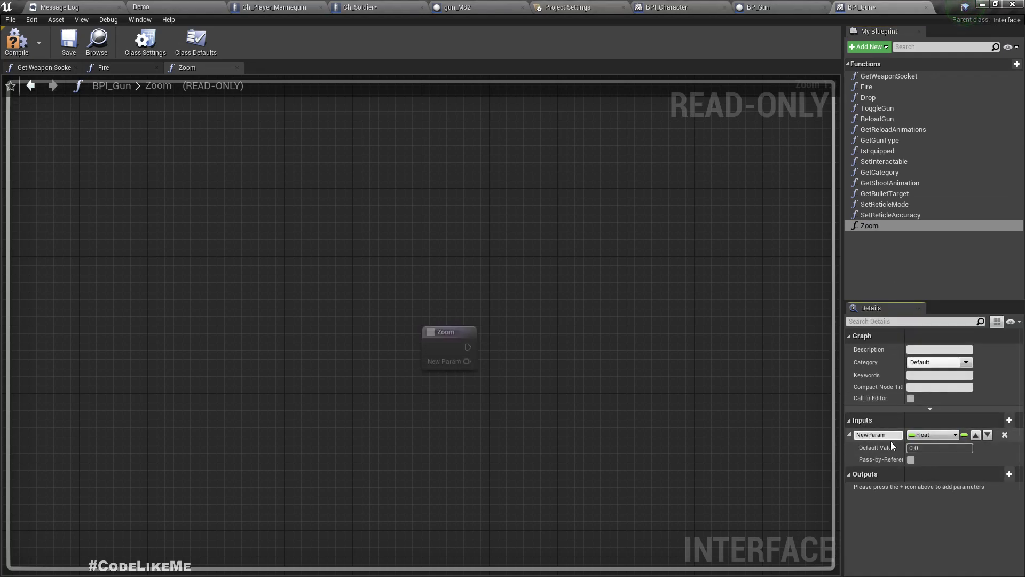
pyautogui.doubleClick(876, 435)
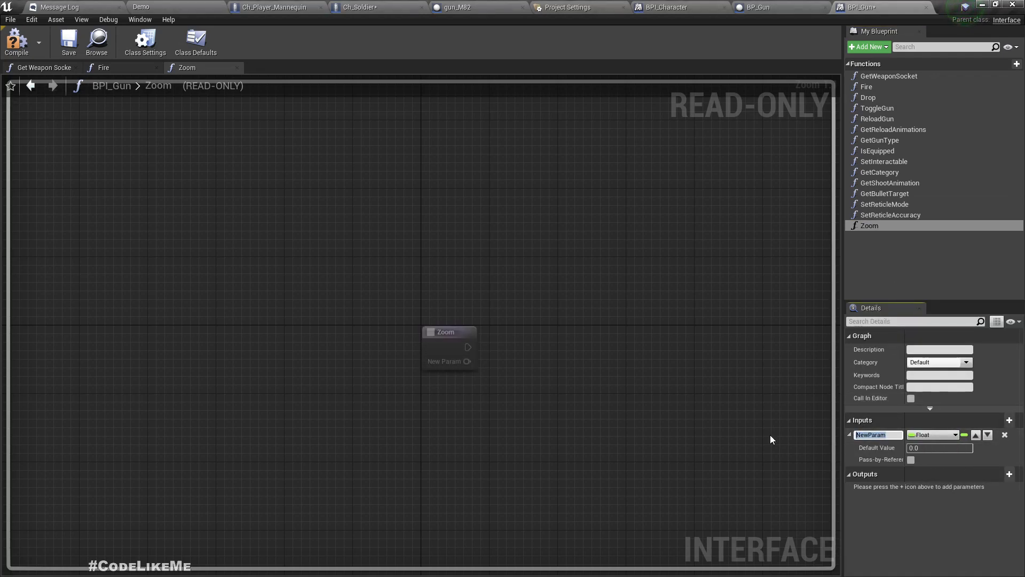
pyautogui.write('va')
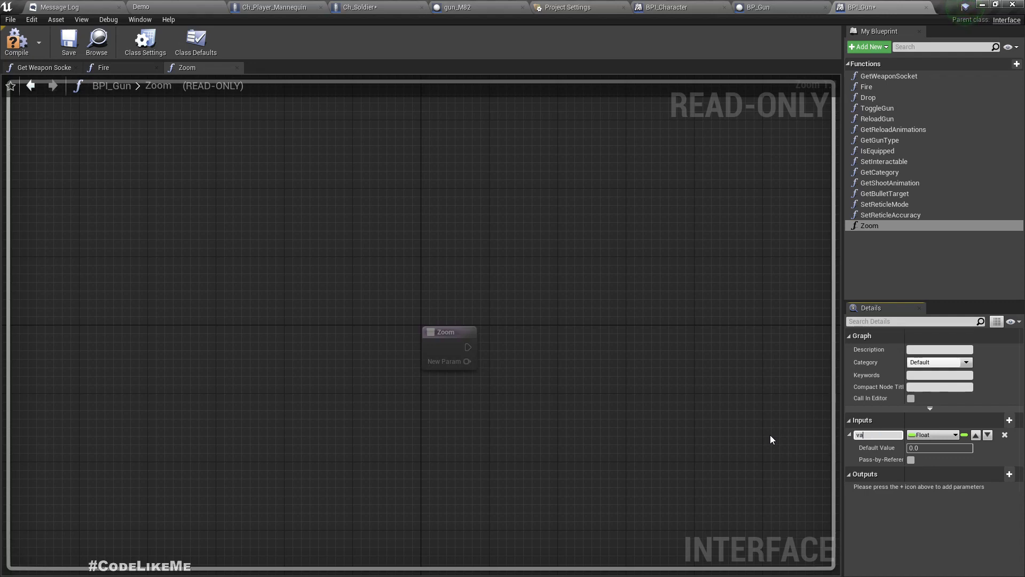
pyautogui.write('value')
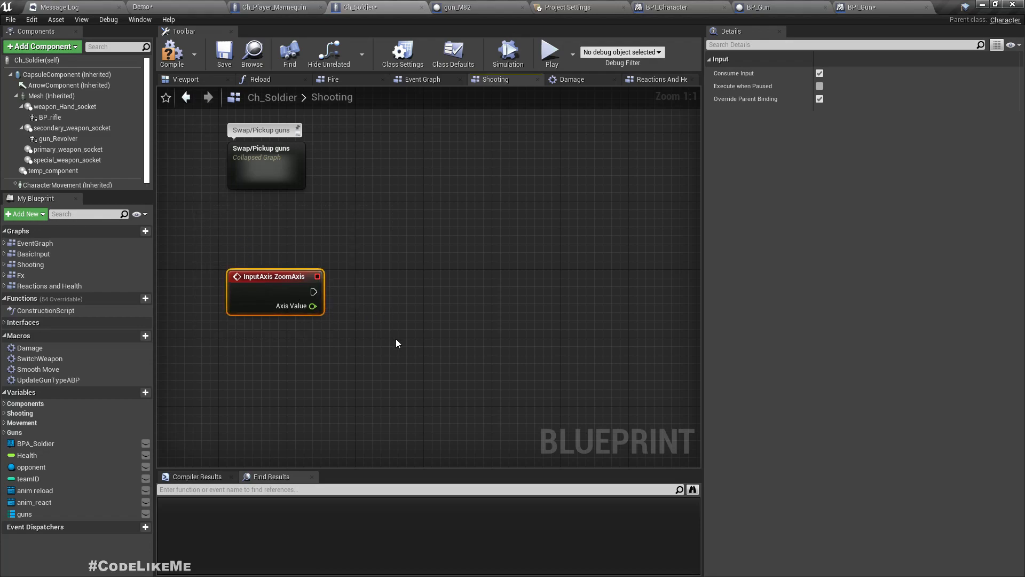
pyautogui.moveTo(569, 322)
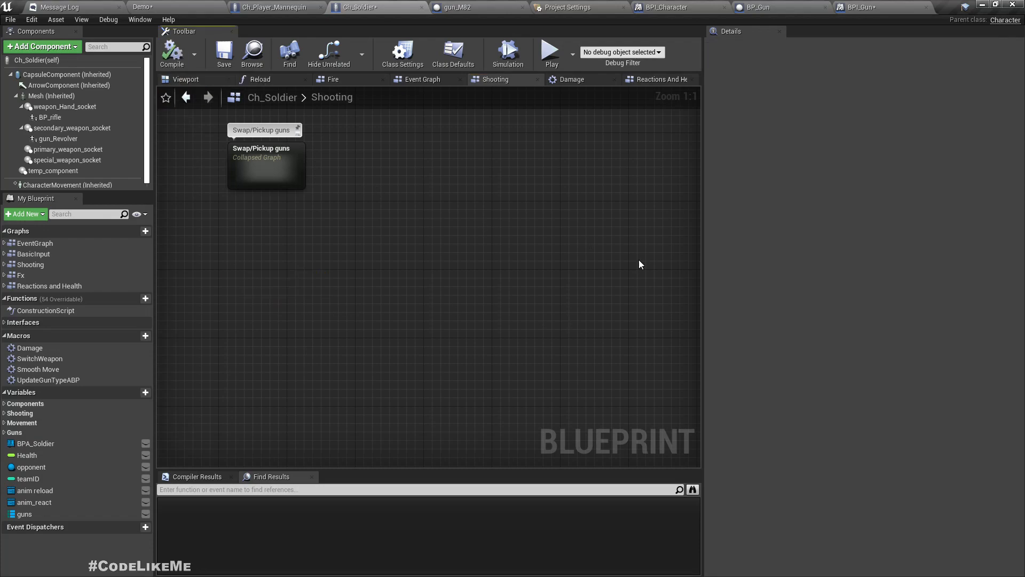
# Return to the Project Settings Input page to add an action mapping
pyautogui.click(568, 7)
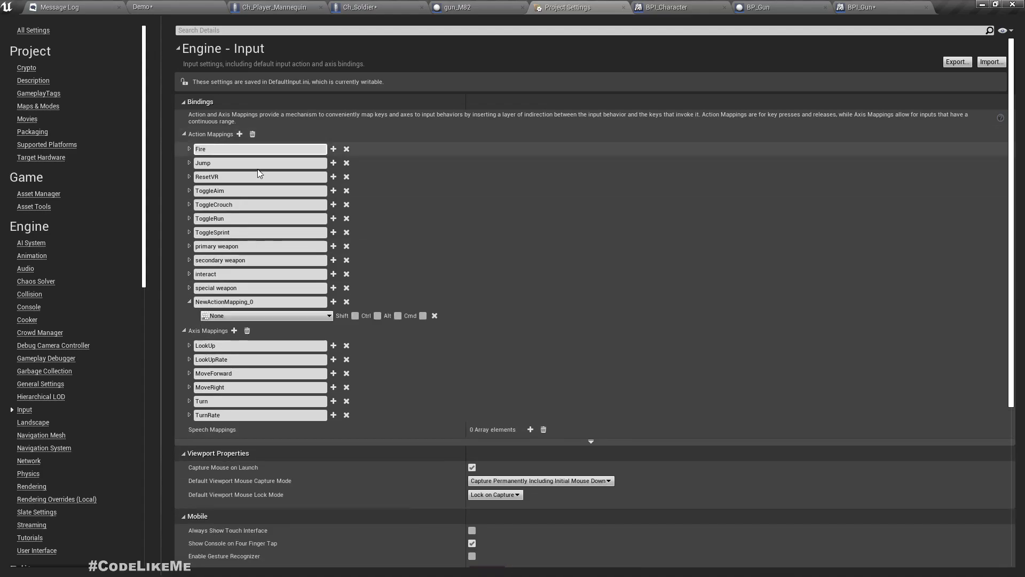
# Create action mapping ZoomIn bound to Mouse Wheel Up, removing the extra empty key
pyautogui.doubleClick(223, 301)
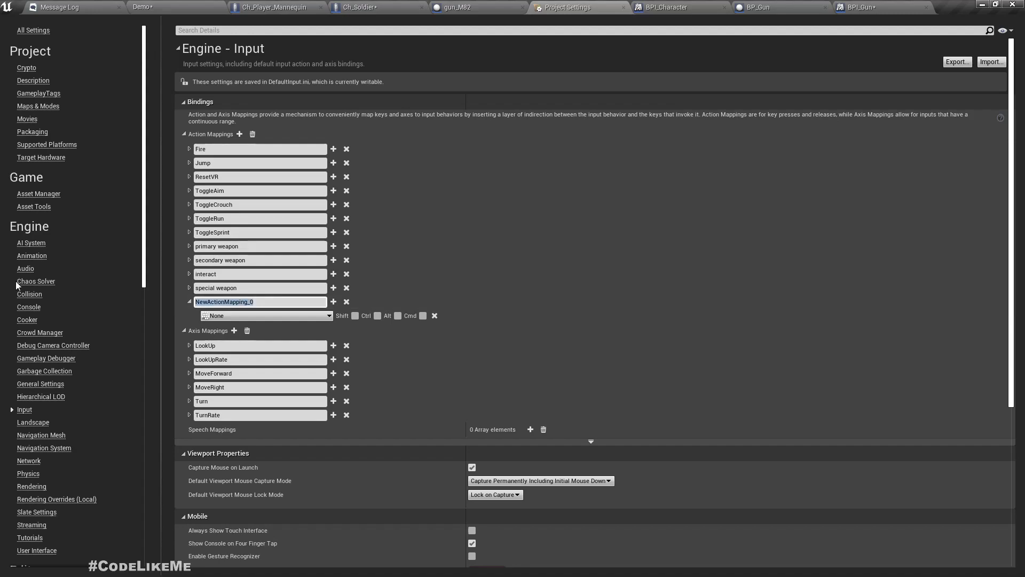
pyautogui.write('Z')
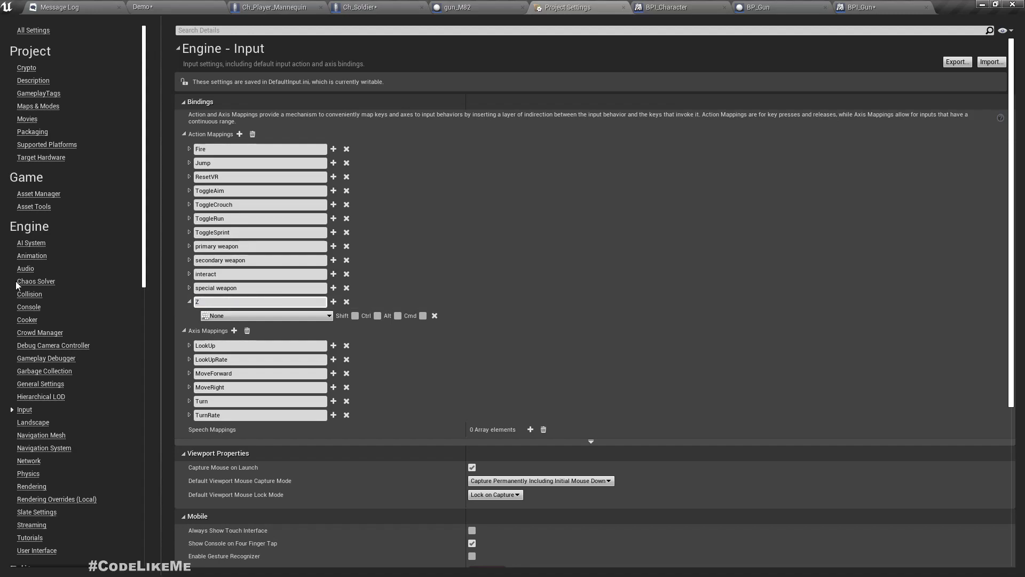
pyautogui.write('oom')
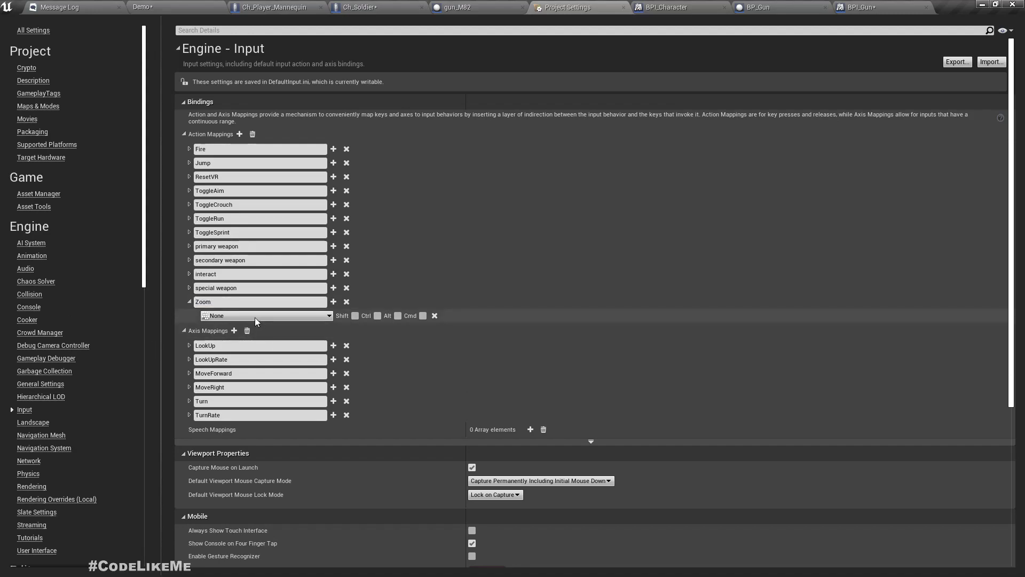
pyautogui.click(265, 315)
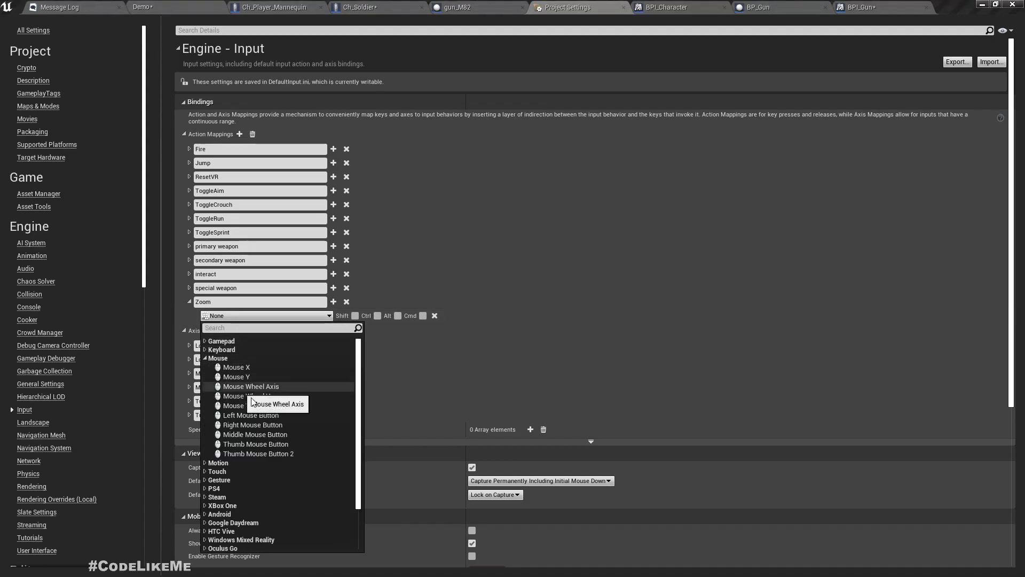
pyautogui.moveTo(249, 406)
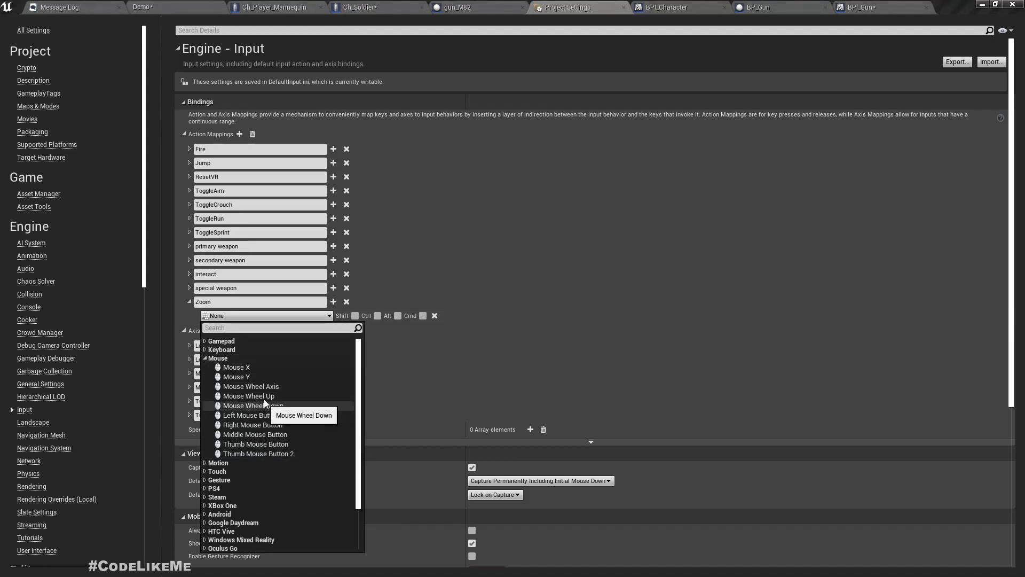
pyautogui.click(249, 396)
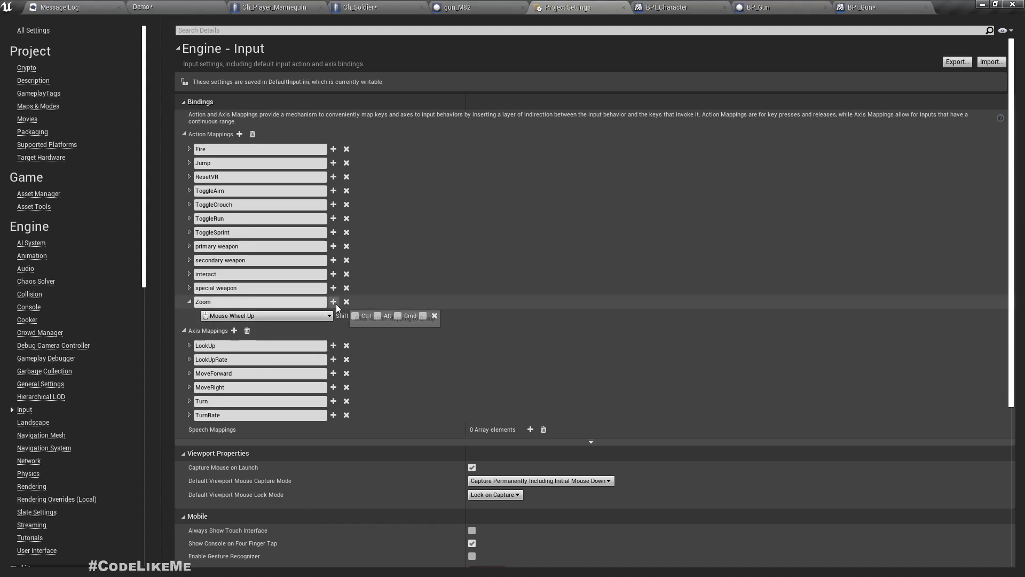
pyautogui.click(333, 302)
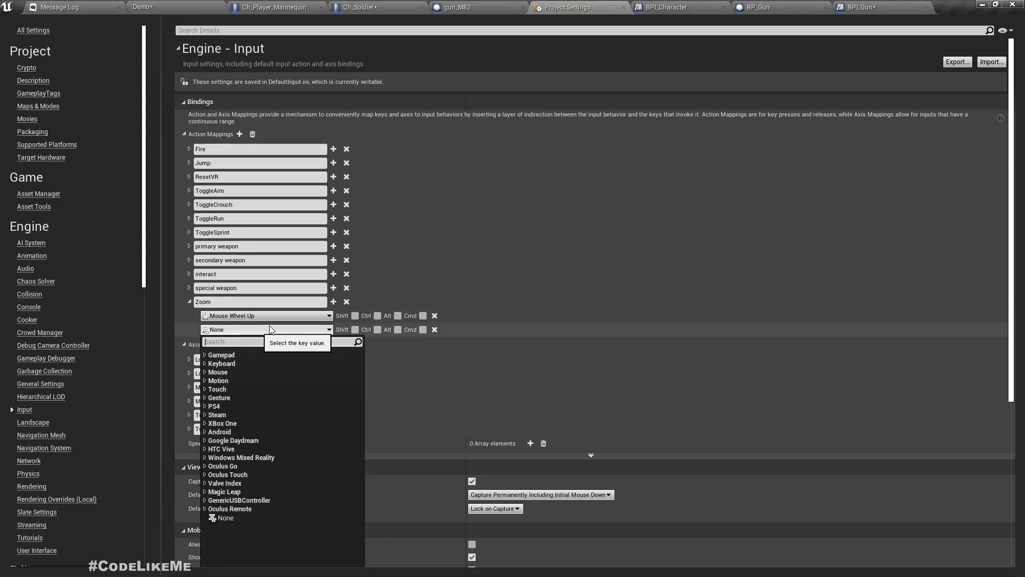
pyautogui.moveTo(595, 337)
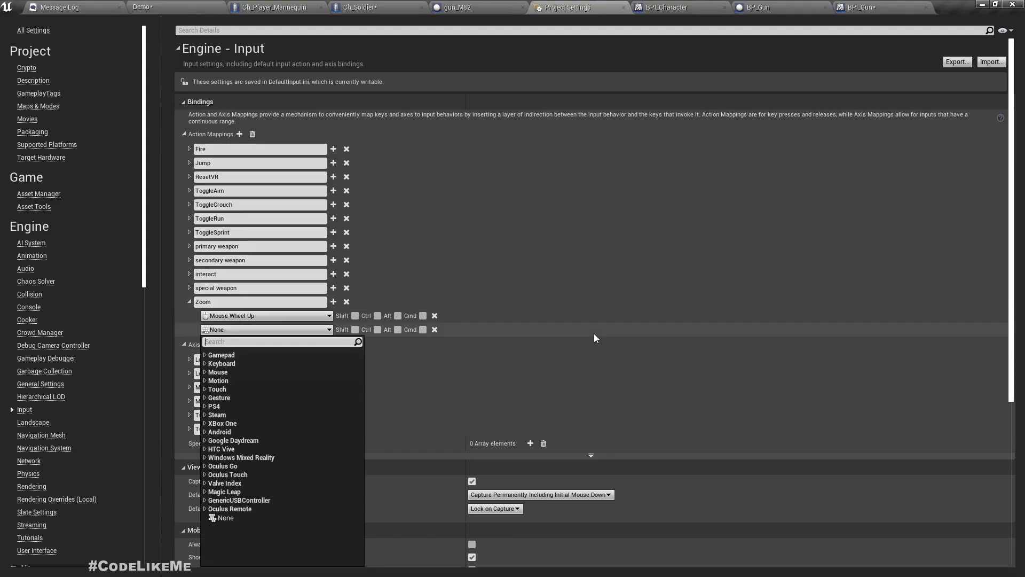
pyautogui.click(229, 301)
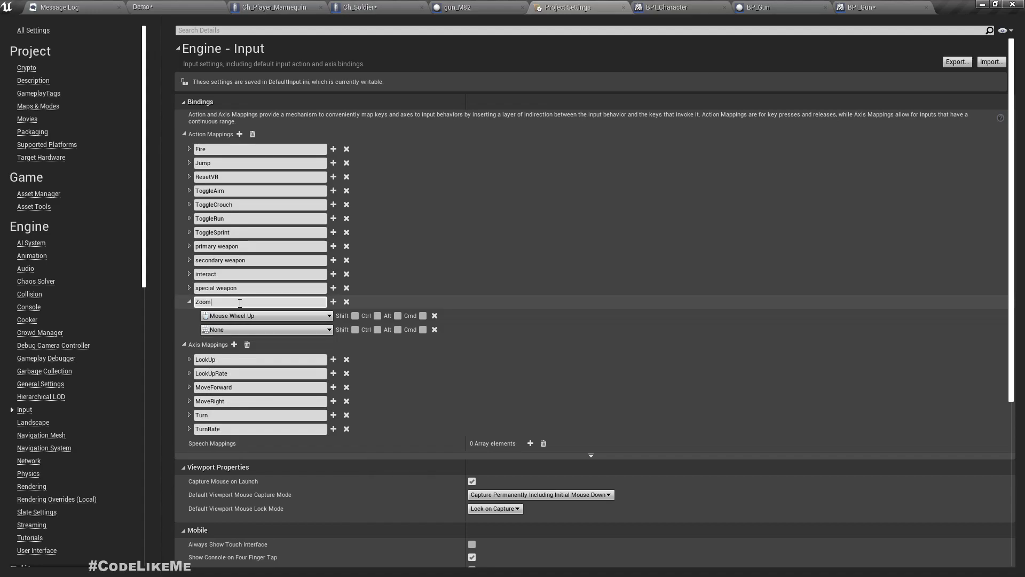
pyautogui.write('In')
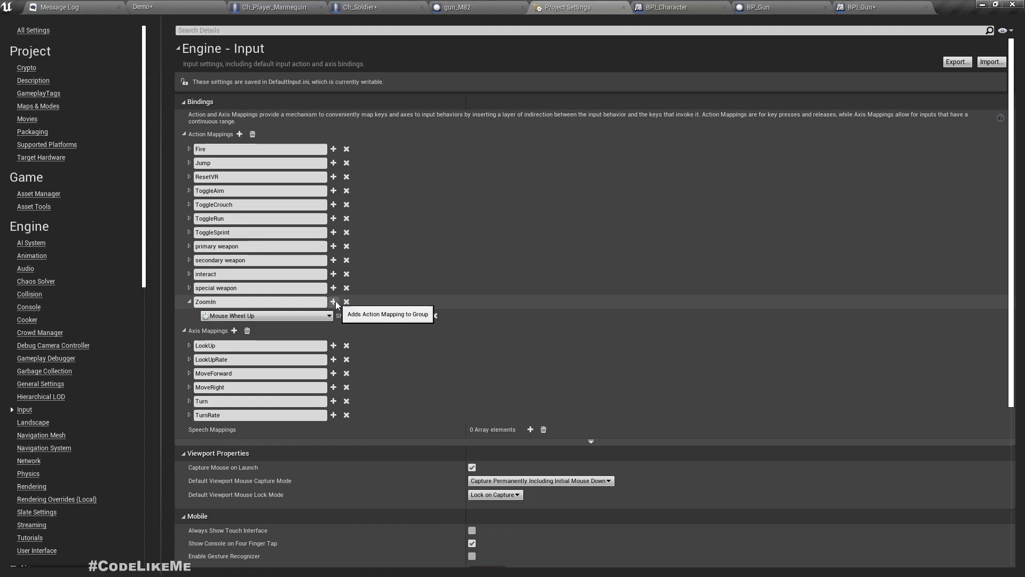
pyautogui.click(333, 301)
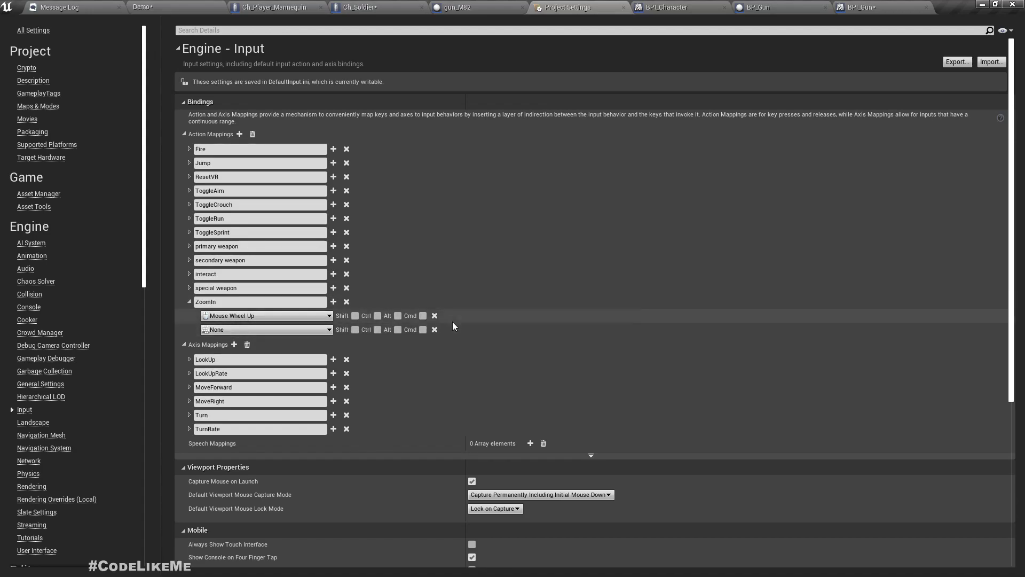
pyautogui.click(434, 329)
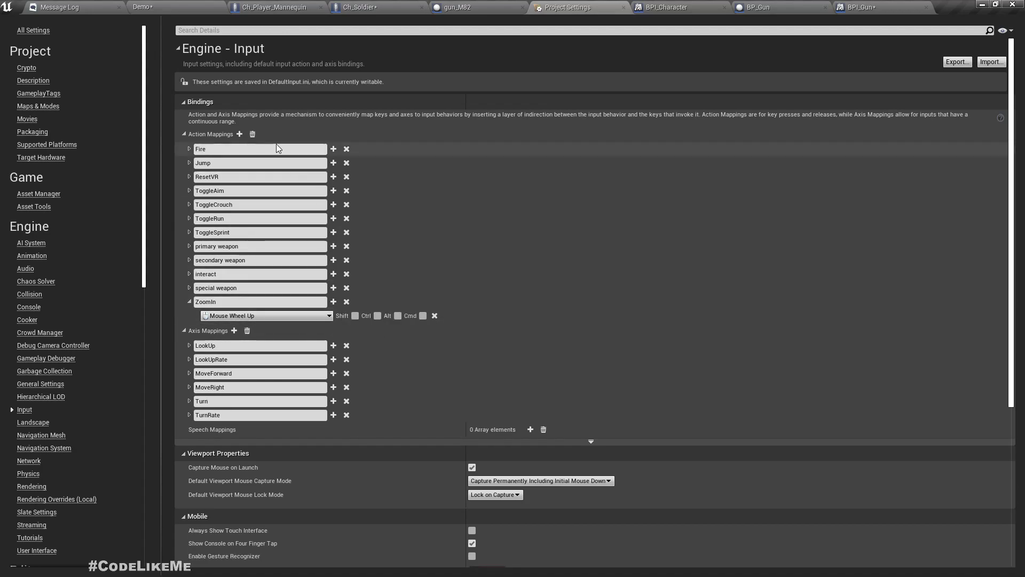
# Add a second action mapping, ZoomOut, bound to Mouse Wheel Down
pyautogui.click(239, 134)
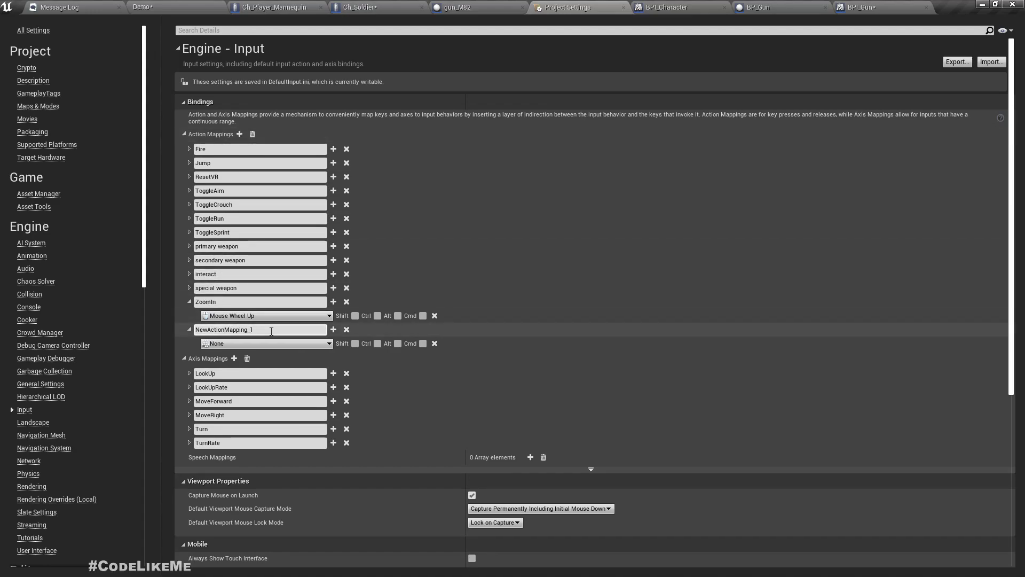
pyautogui.write('ZoomOut')
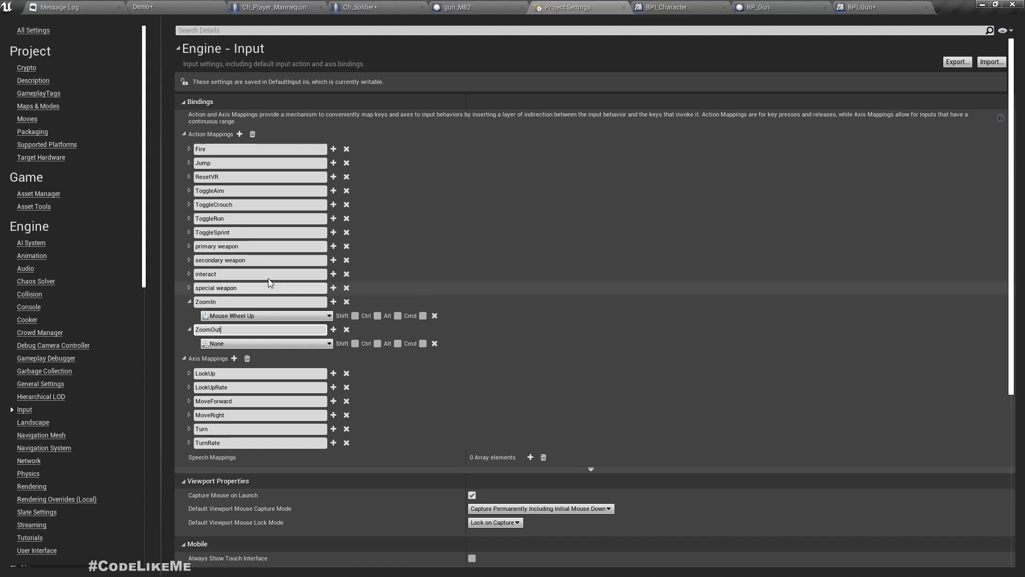
pyautogui.click(265, 343)
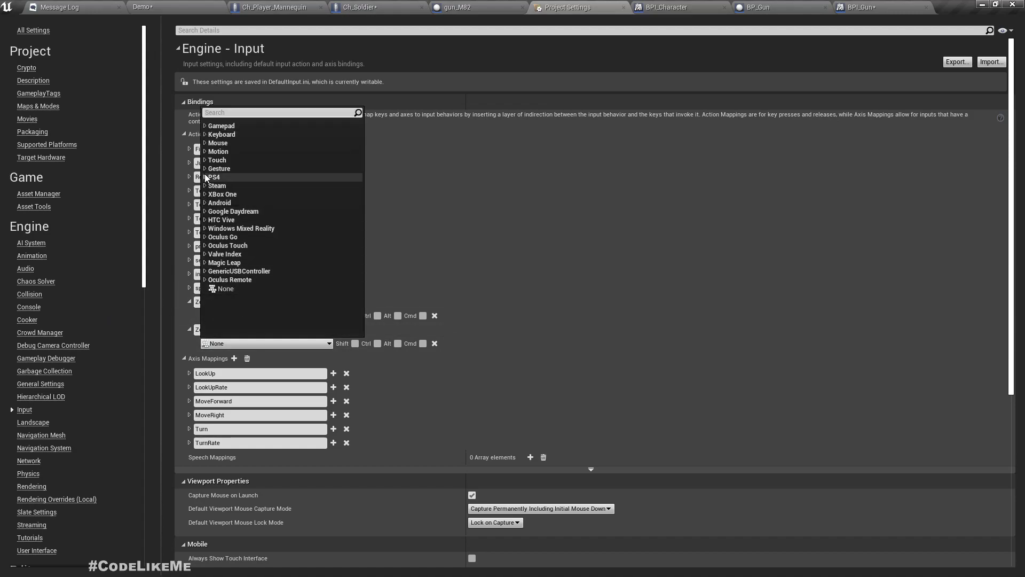
pyautogui.click(205, 142)
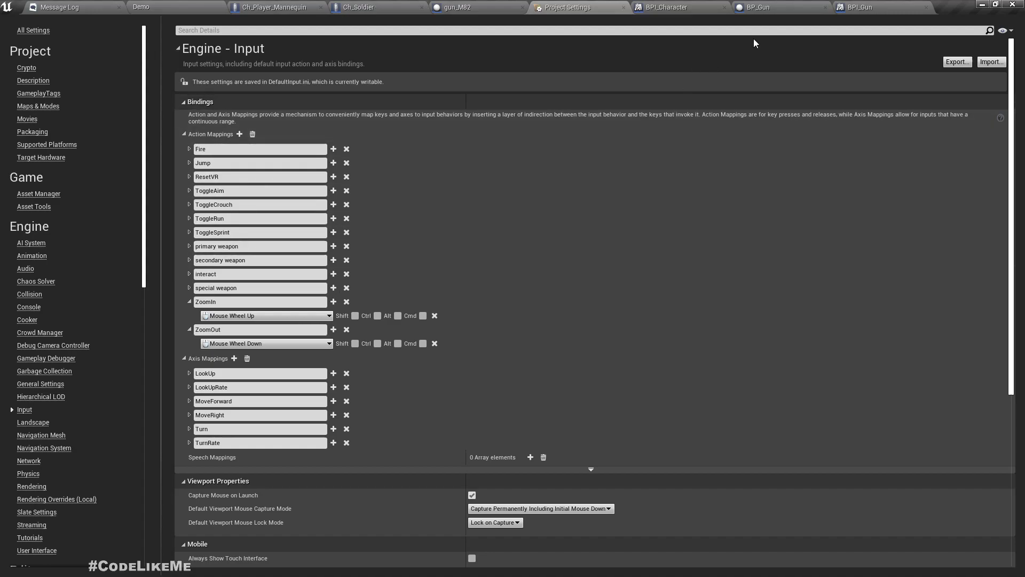
# Check BPI_Character's Set FOV function, then open BPI_Gun's Zoom function
pyautogui.click(667, 7)
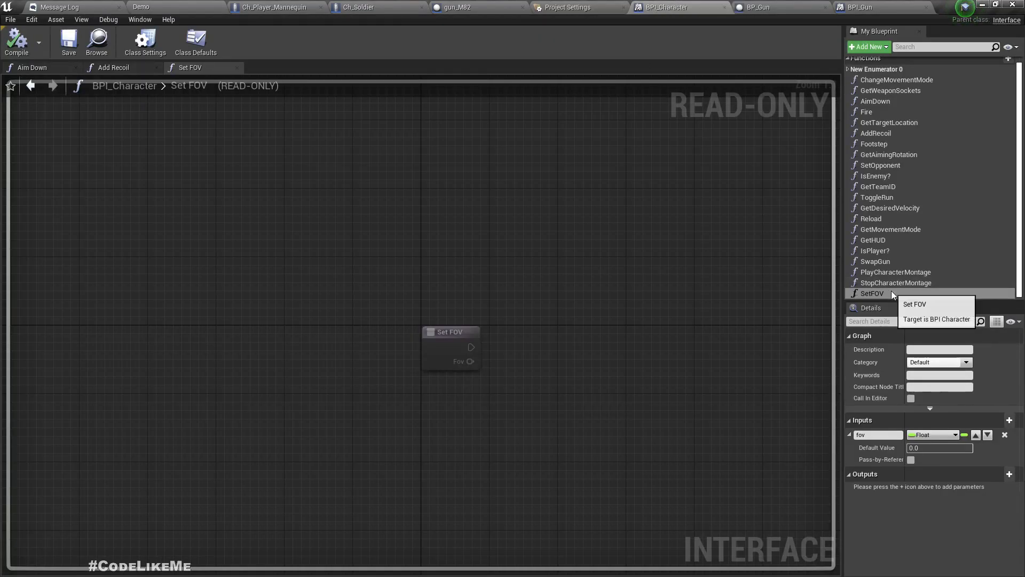
pyautogui.moveTo(965, 254)
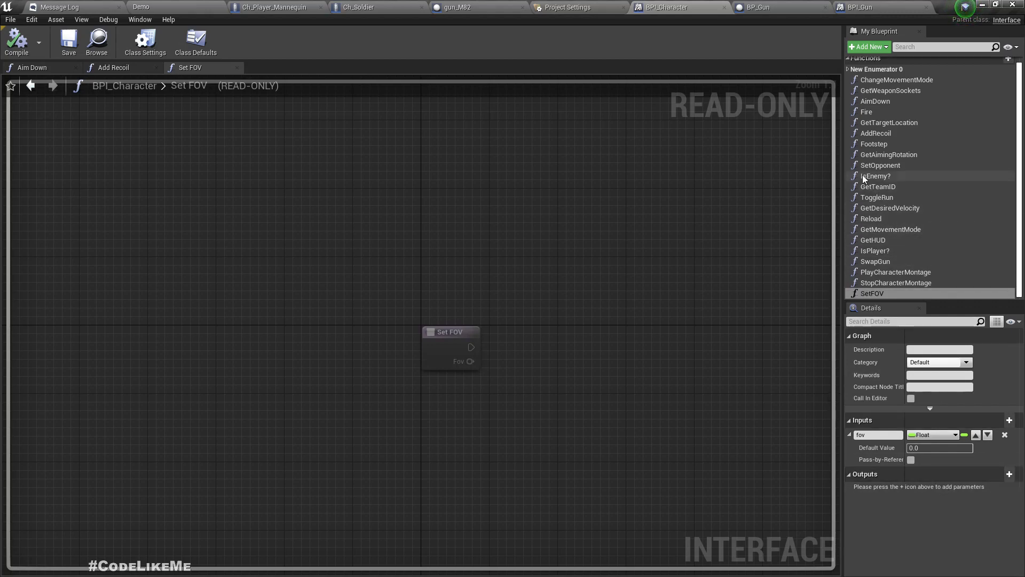
pyautogui.click(860, 7)
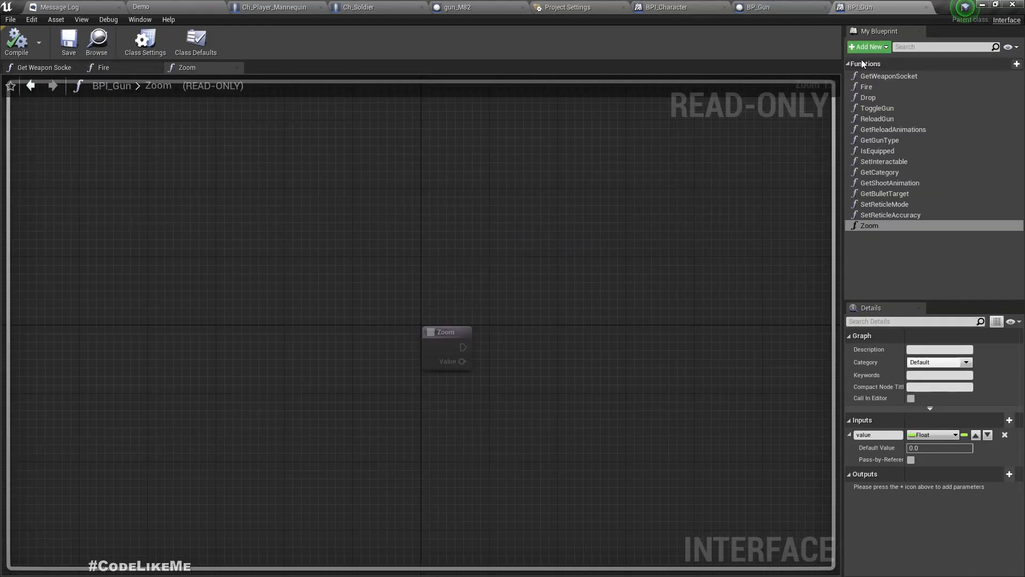
pyautogui.moveTo(870, 225)
pyautogui.write('delta ')
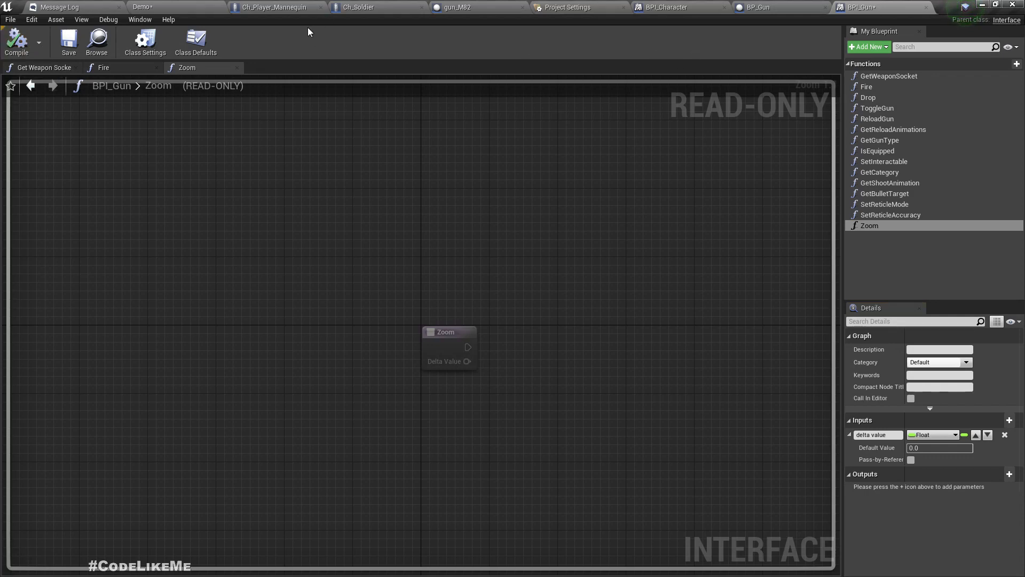
# Add InputAction ZoomIn and ZoomOut events to Ch_Soldier's Shooting graph
pyautogui.click(359, 7)
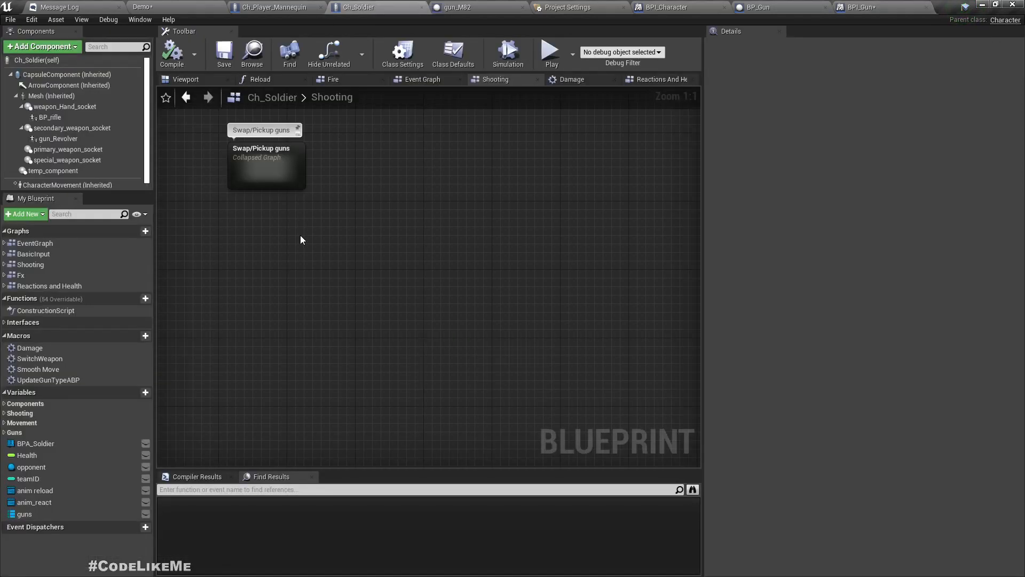
pyautogui.rightClick(301, 240)
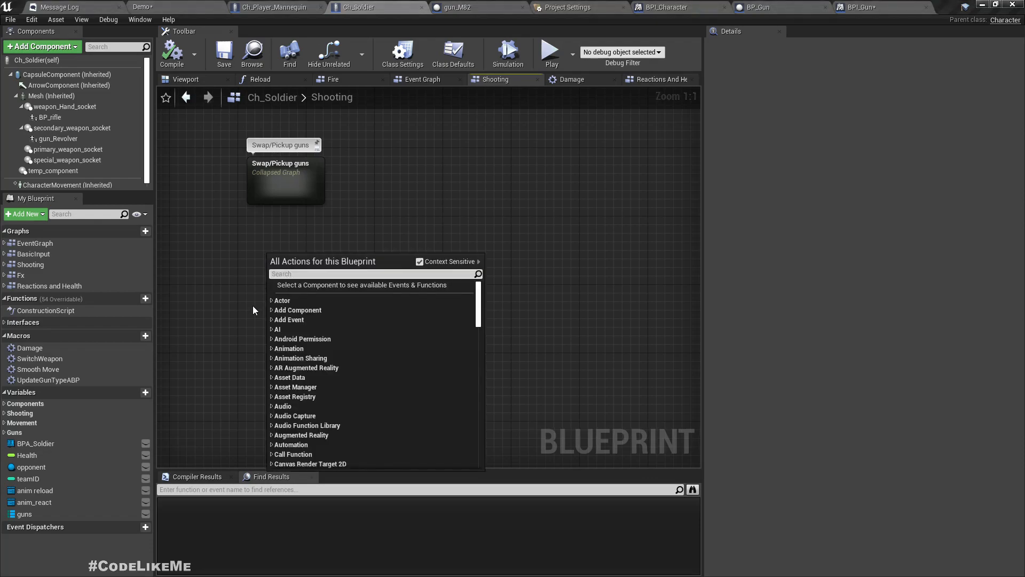
pyautogui.write('zoomin')
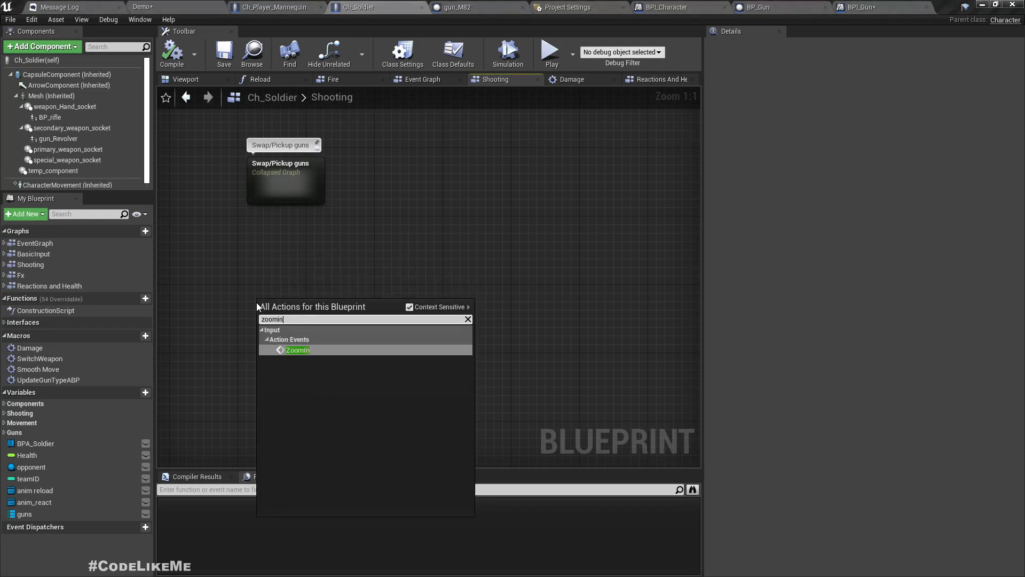
pyautogui.click(298, 350)
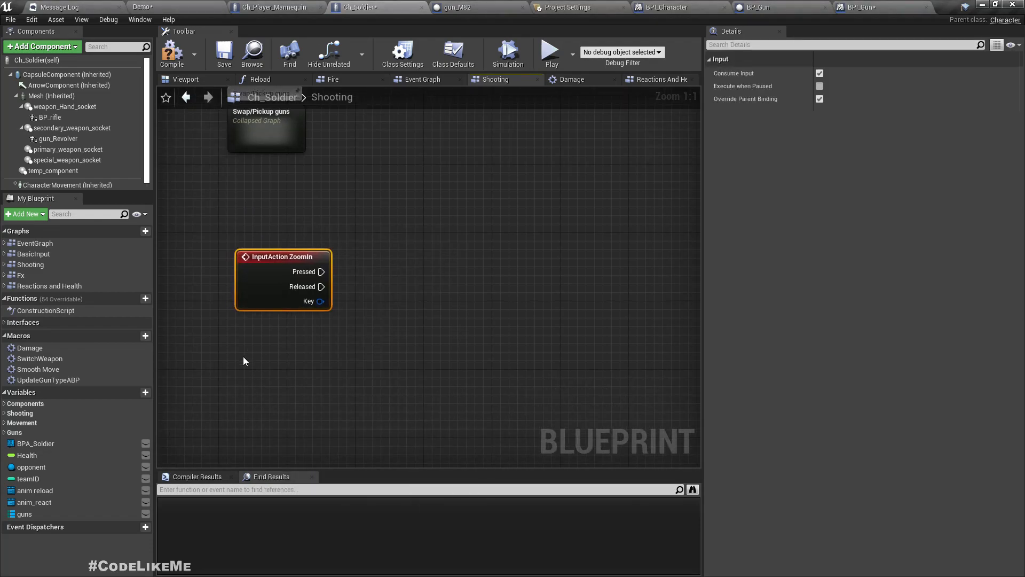
pyautogui.write('zoomo')
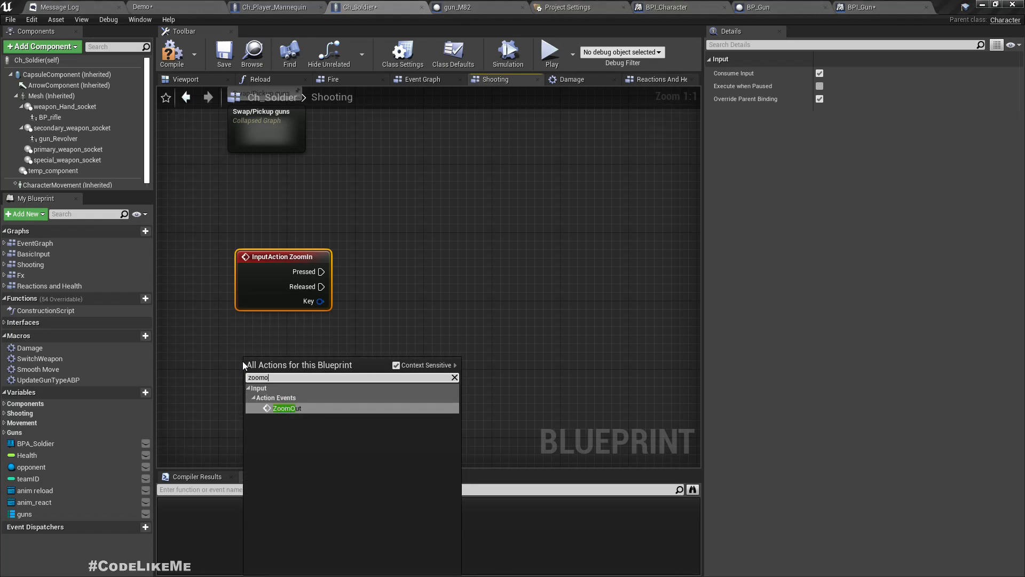
pyautogui.click(286, 408)
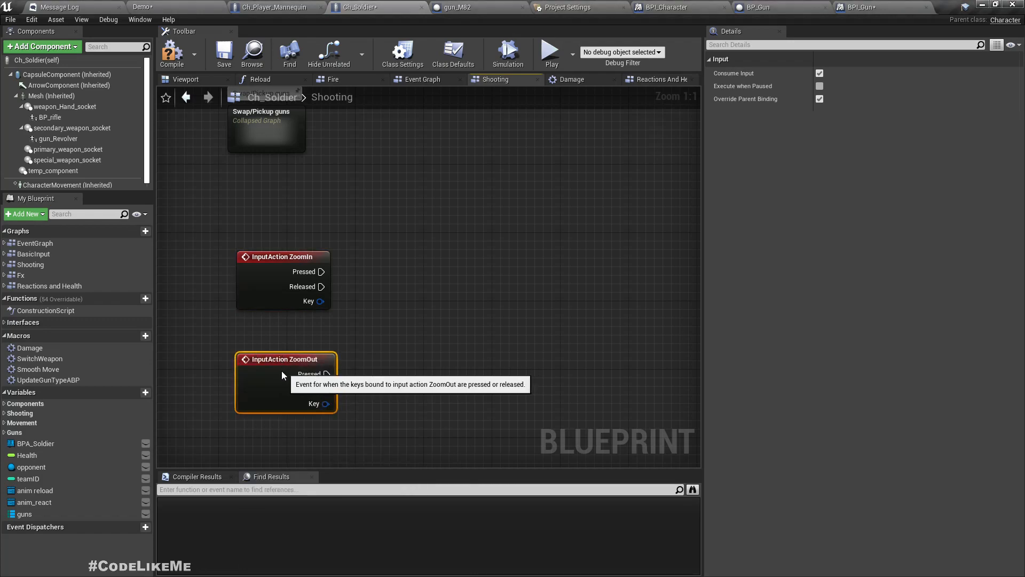
# Wire the events' Pressed pins to Print String nodes with 'Zoom' messages
pyautogui.moveTo(323, 271); pyautogui.dragTo(501, 271)
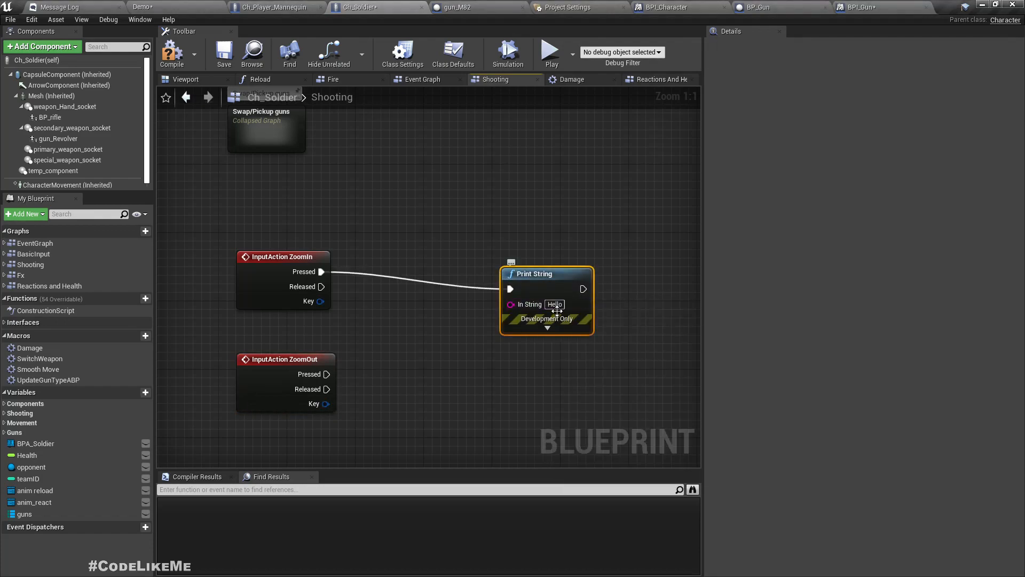
pyautogui.write('Zoom in')
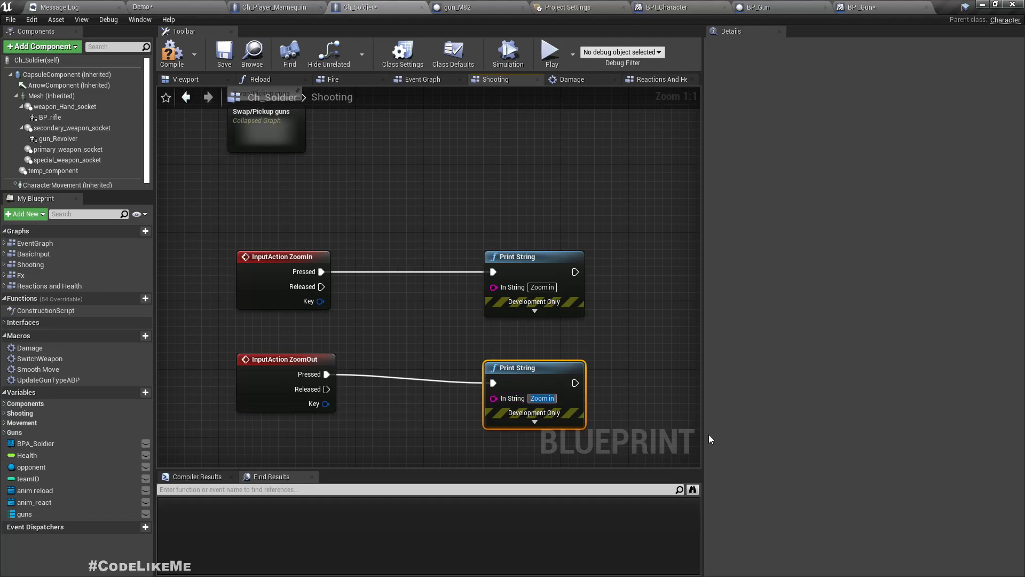
pyautogui.write('Zoom o')
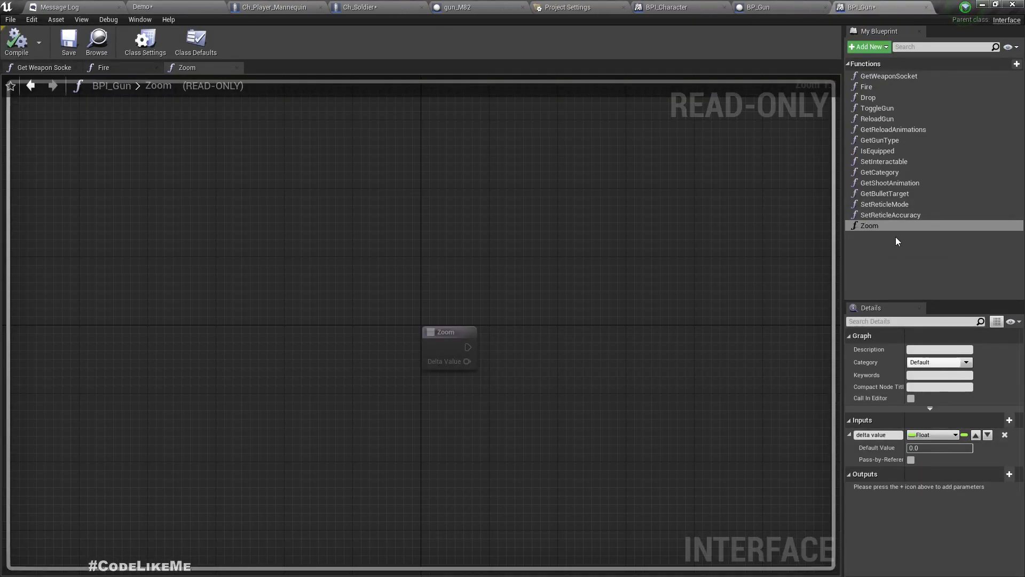
pyautogui.moveTo(758, 186)
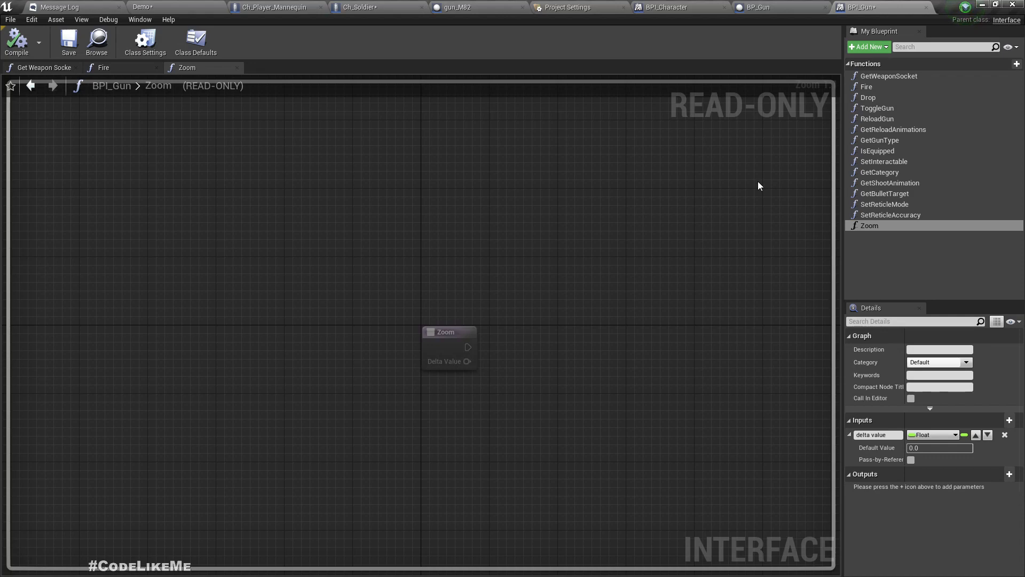
pyautogui.moveTo(775, 7)
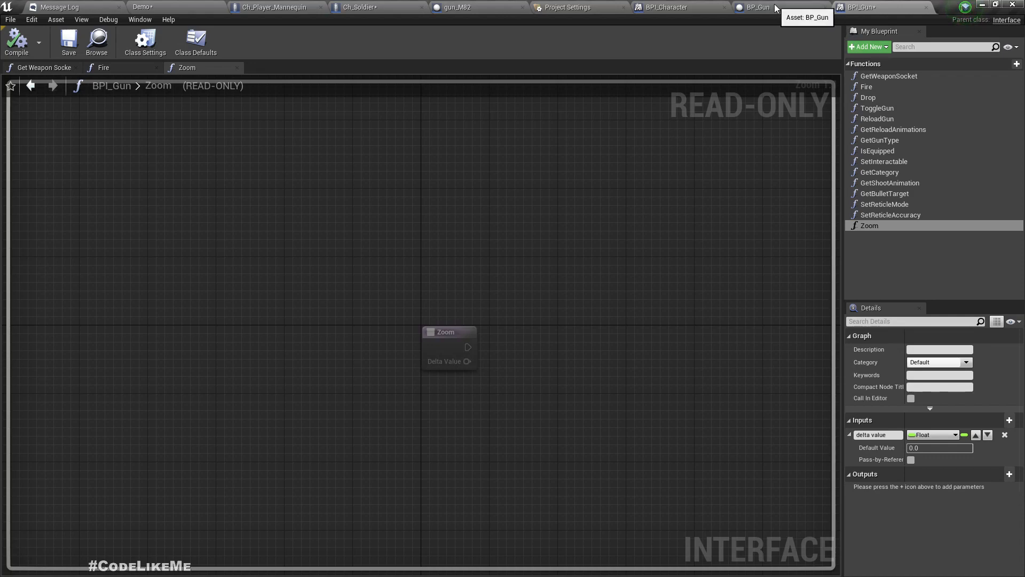
pyautogui.moveTo(731, 6)
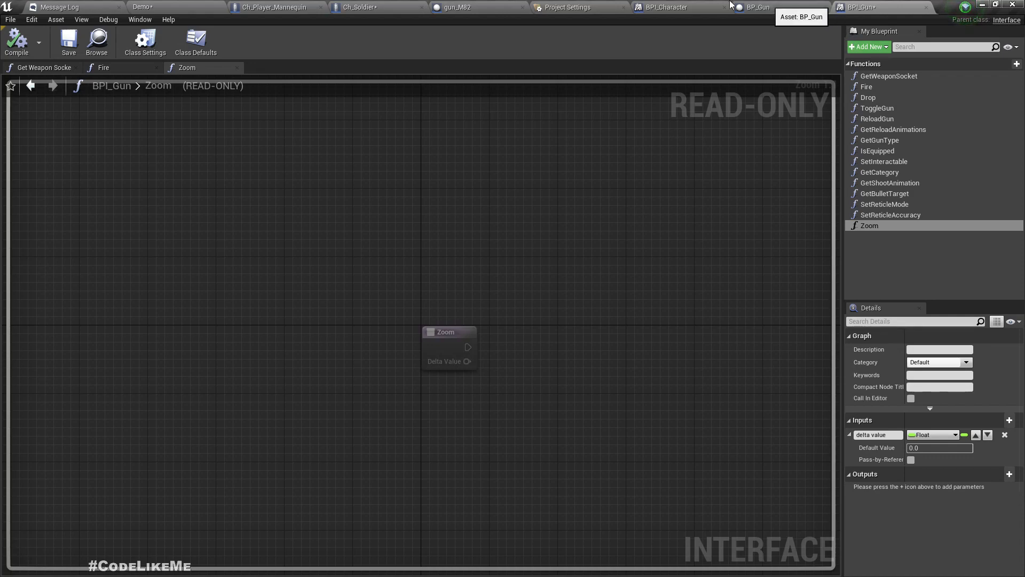
# Browse BP_Gun's event graph, then bring up the gun_M82 Event Graph
pyautogui.click(757, 7)
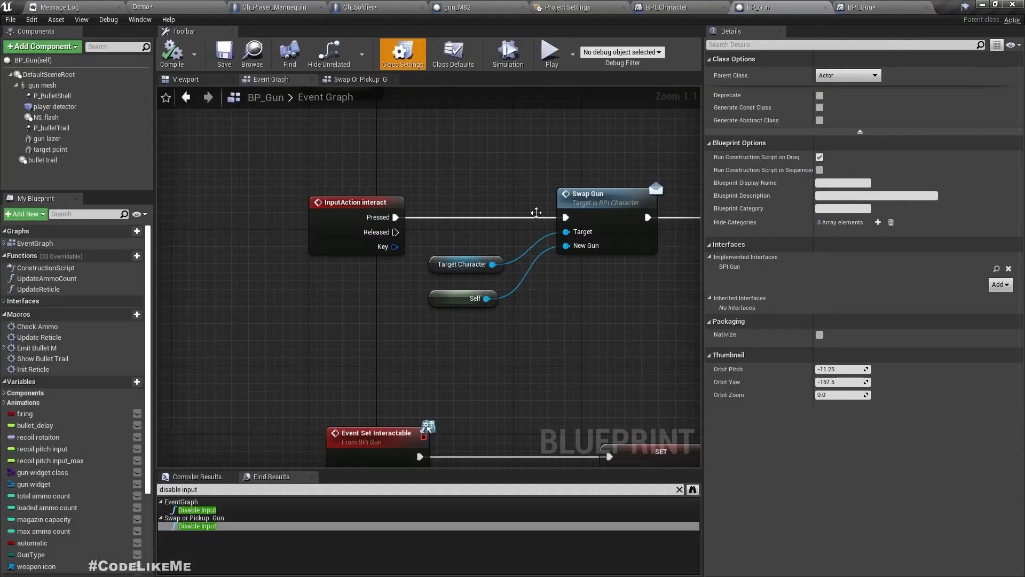
pyautogui.scroll(-3)
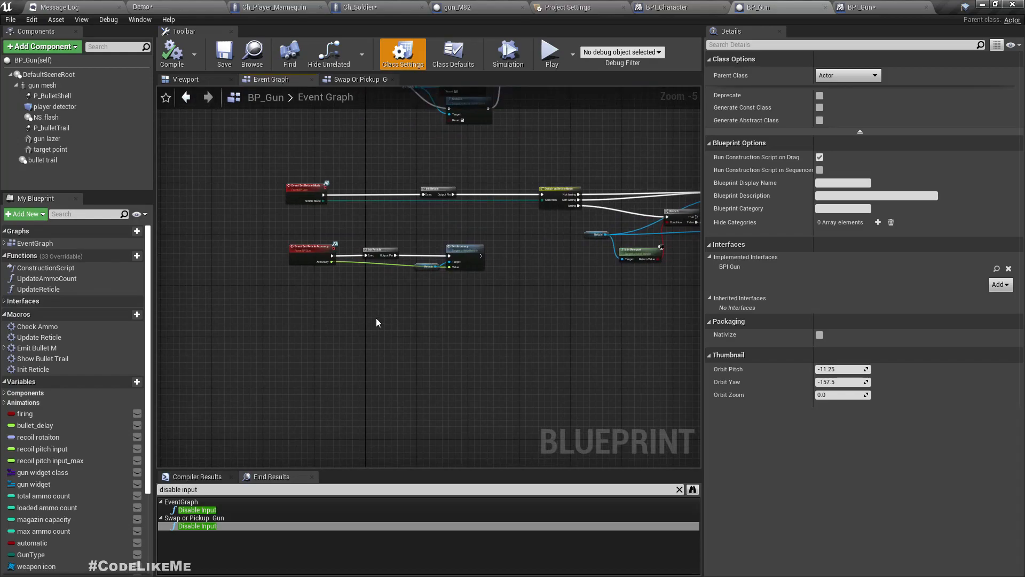
pyautogui.moveTo(485, 14)
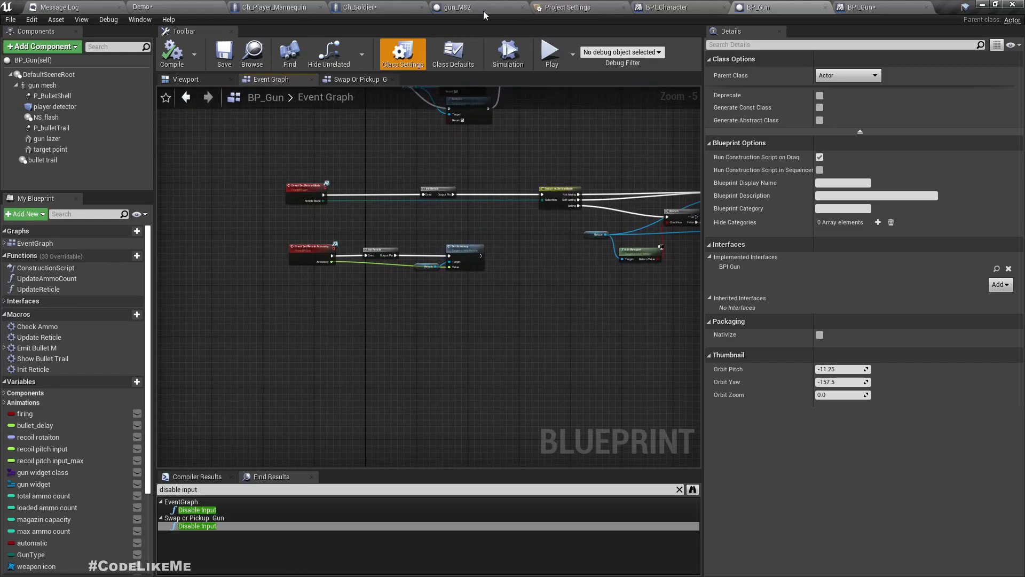
pyautogui.click(451, 7)
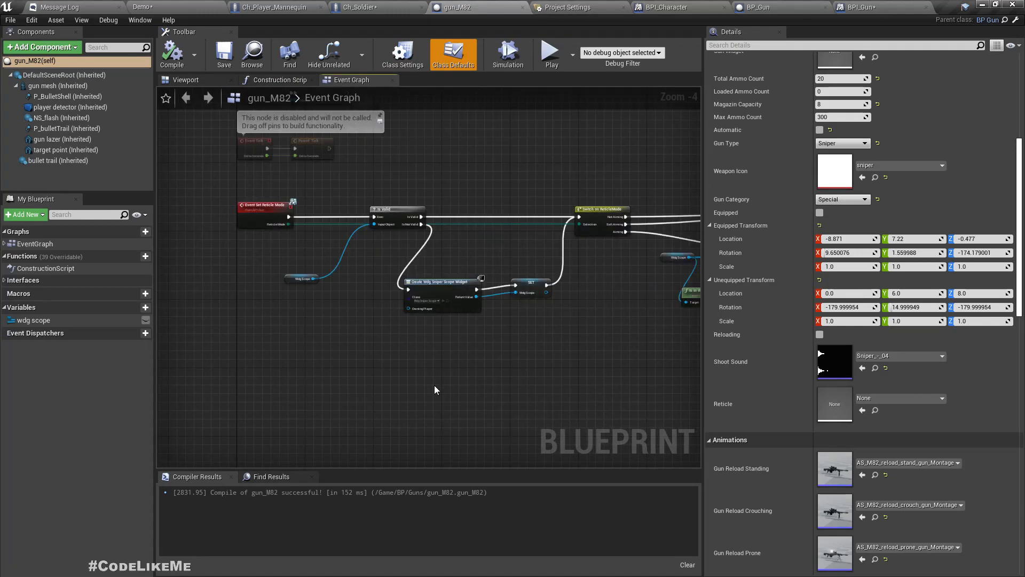
# Add the BPI_Gun Event Zoom node to gun_M82's graph, checking BPI_Gun's Zoom function
pyautogui.rightClick(435, 390)
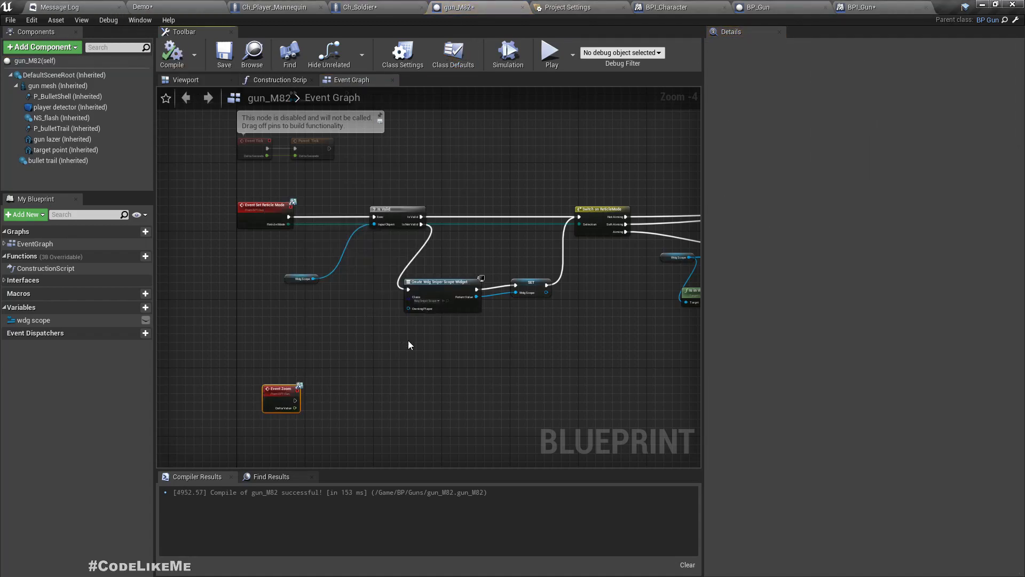
pyautogui.click(853, 7)
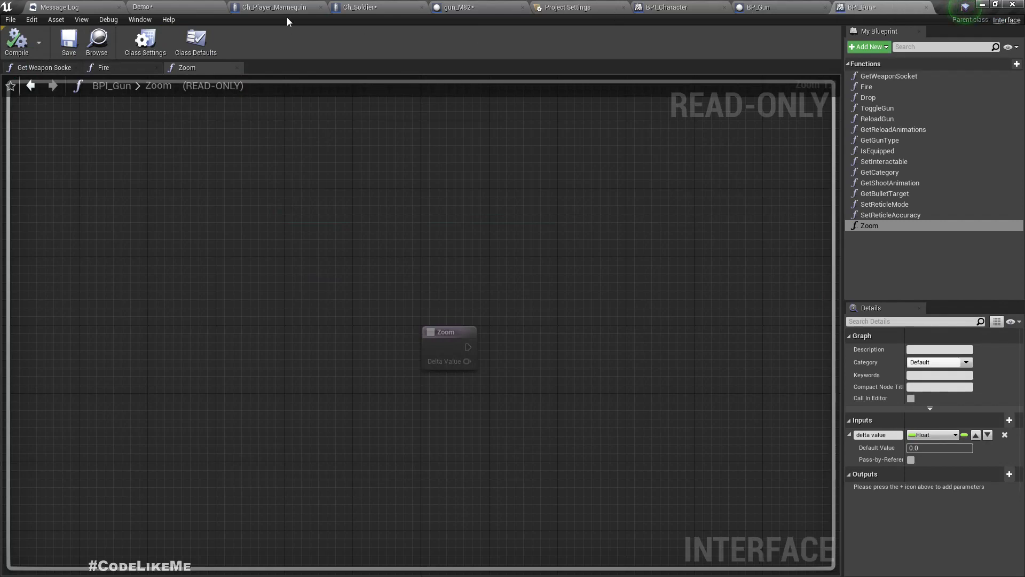
pyautogui.click(455, 7)
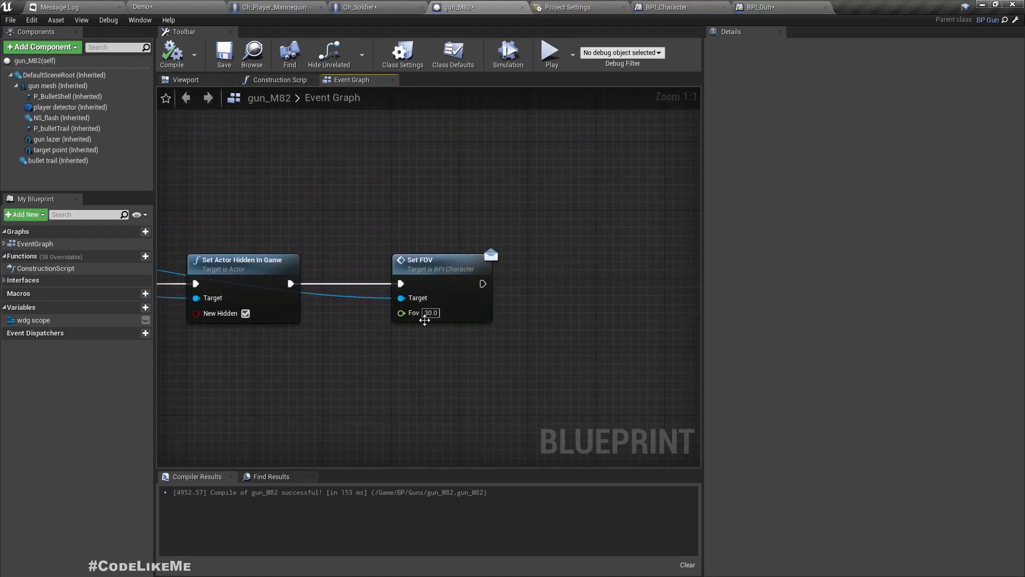
# Promote Set FOV's Fov pin to a variable 'fov', compile, and default it to 60.0
pyautogui.scroll(-3)
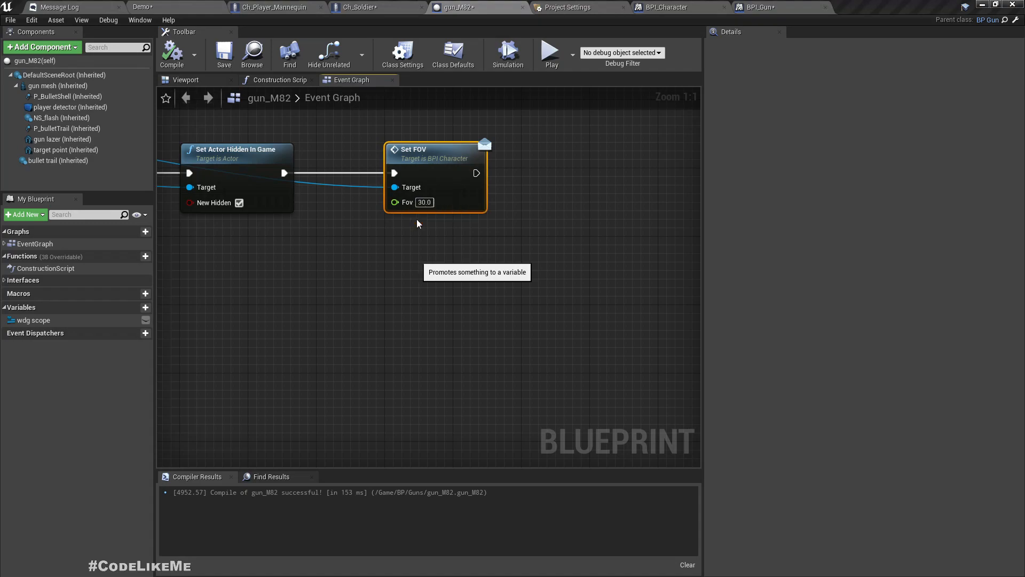
pyautogui.click(394, 201)
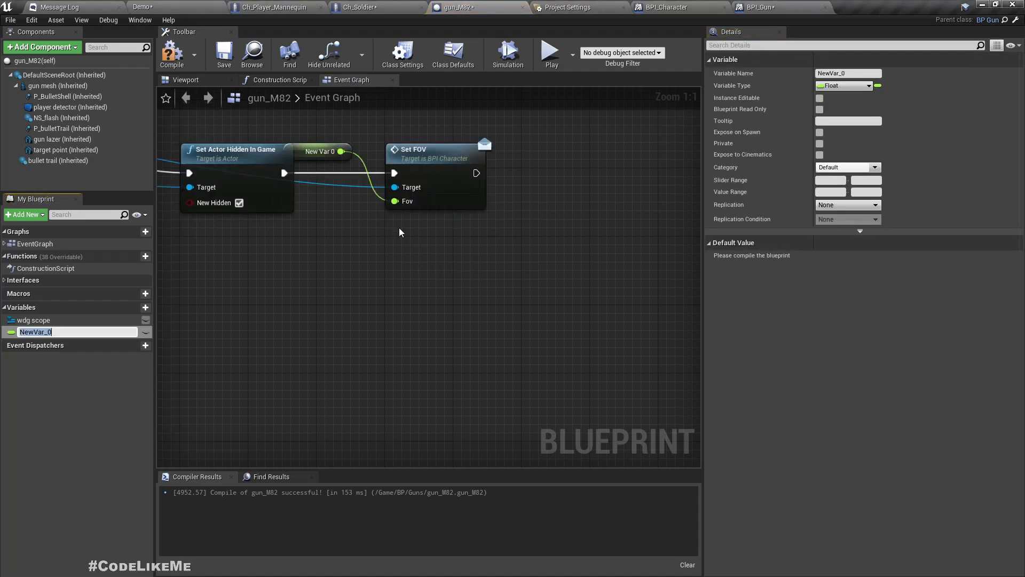
pyautogui.write('fov')
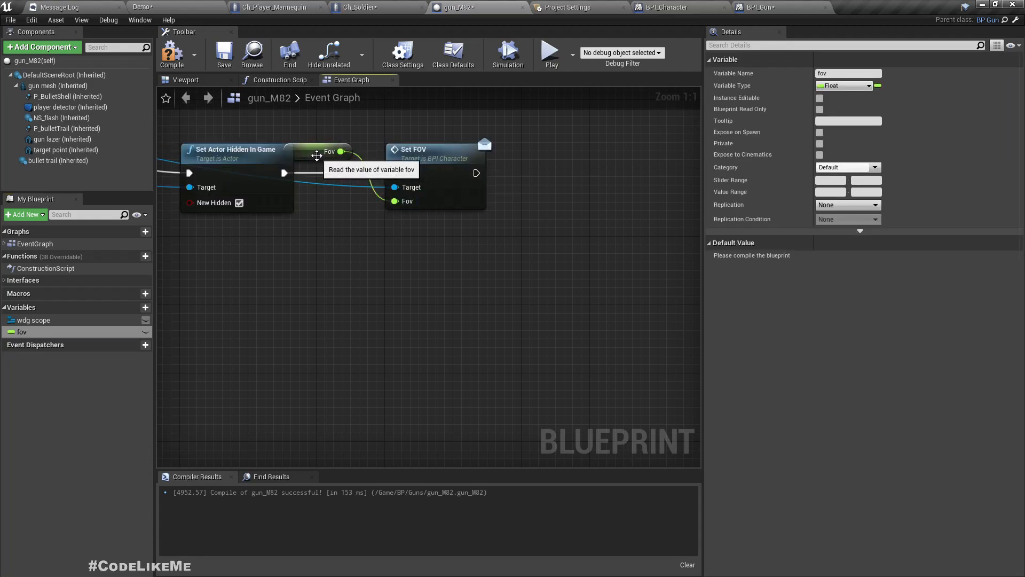
pyautogui.moveTo(314, 152); pyautogui.dragTo(309, 245)
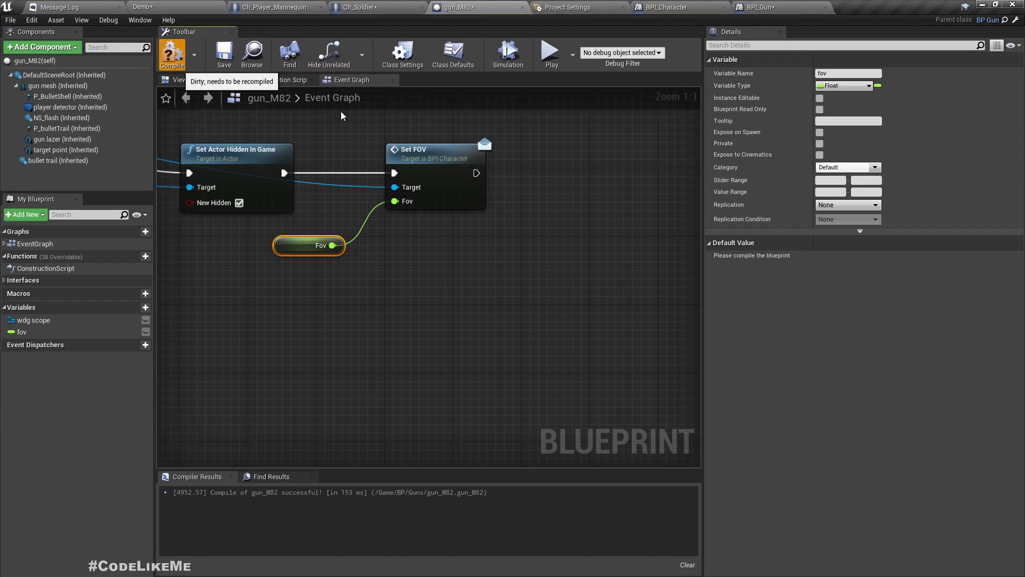
pyautogui.click(172, 54)
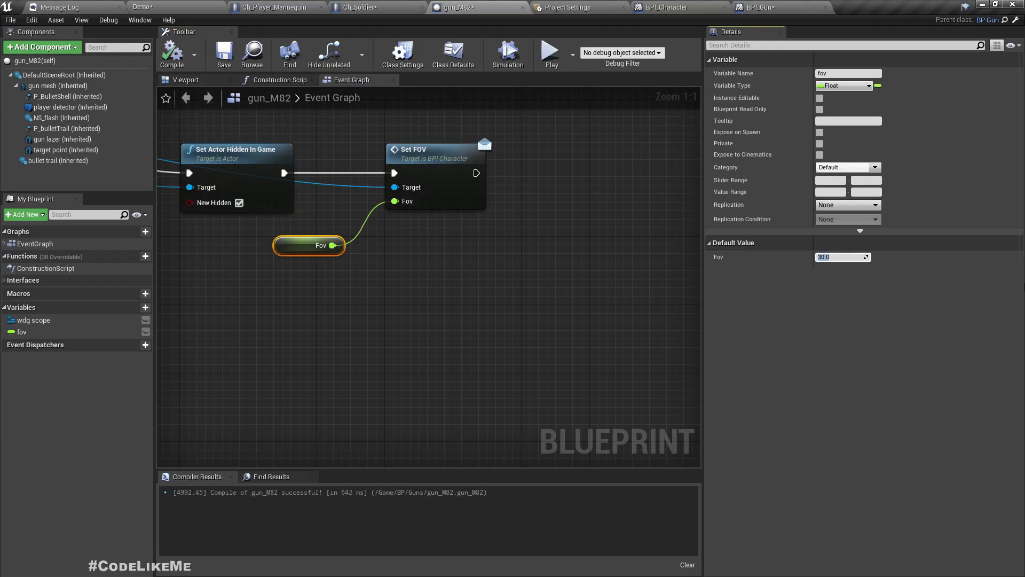
pyautogui.write('60.0')
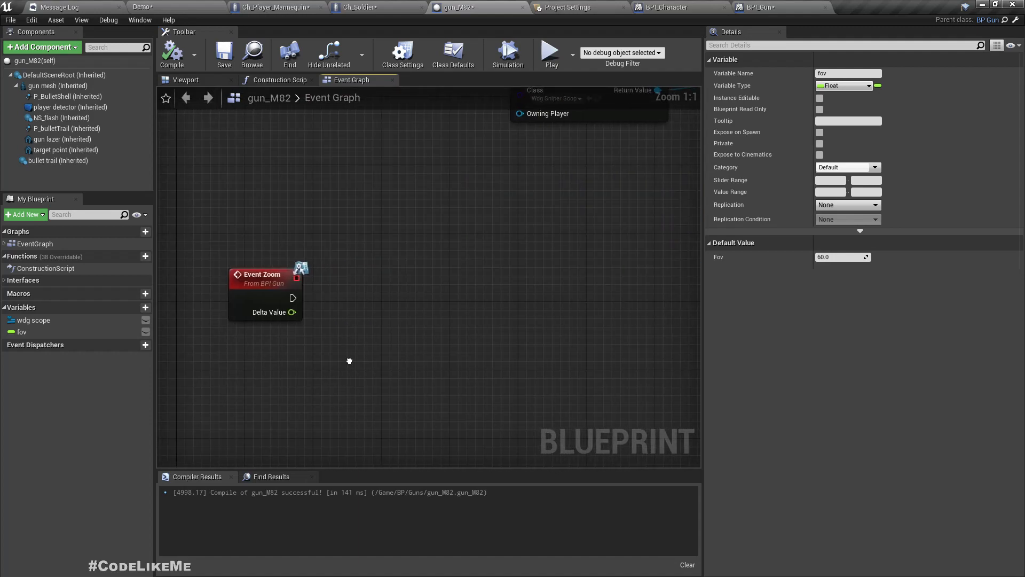
pyautogui.moveTo(281, 319)
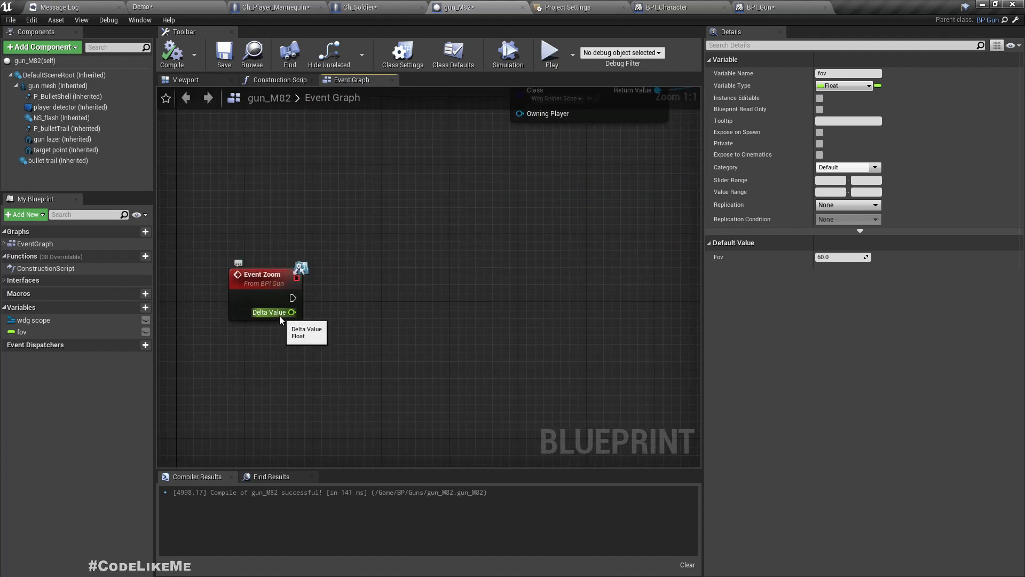
# Add Event Zoom's Delta Value to fov, then Clamp (float) the sum with Min 30 and Max 60
pyautogui.moveTo(22, 332); pyautogui.dragTo(359, 378)
pyautogui.write('+')
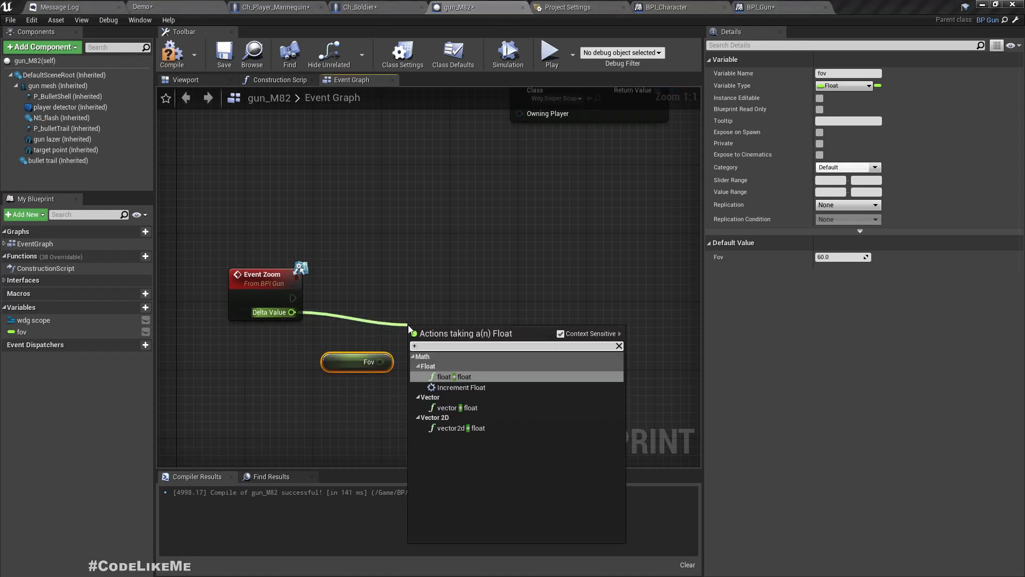
pyautogui.click(454, 376)
pyautogui.write('clamp')
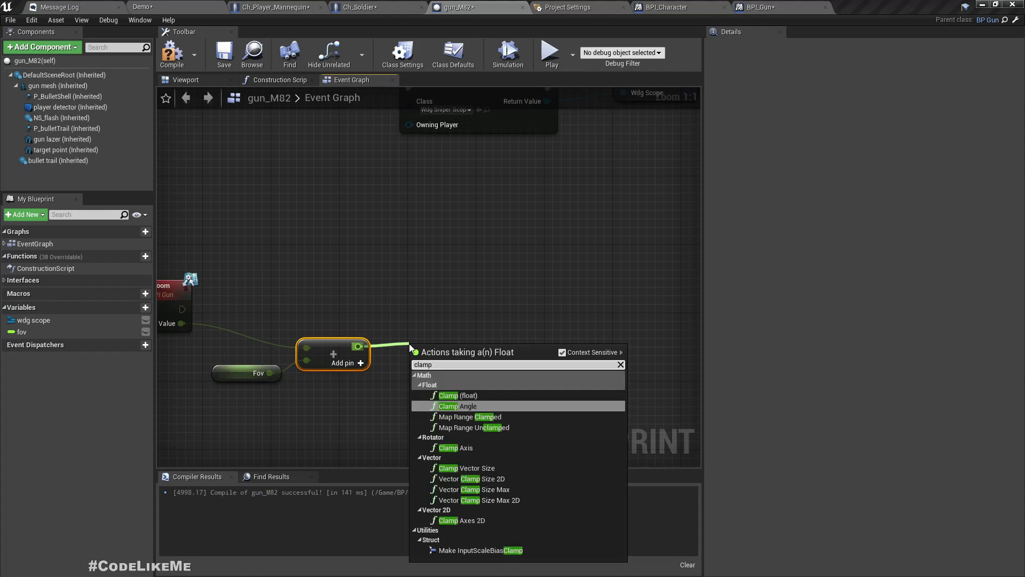
pyautogui.click(455, 395)
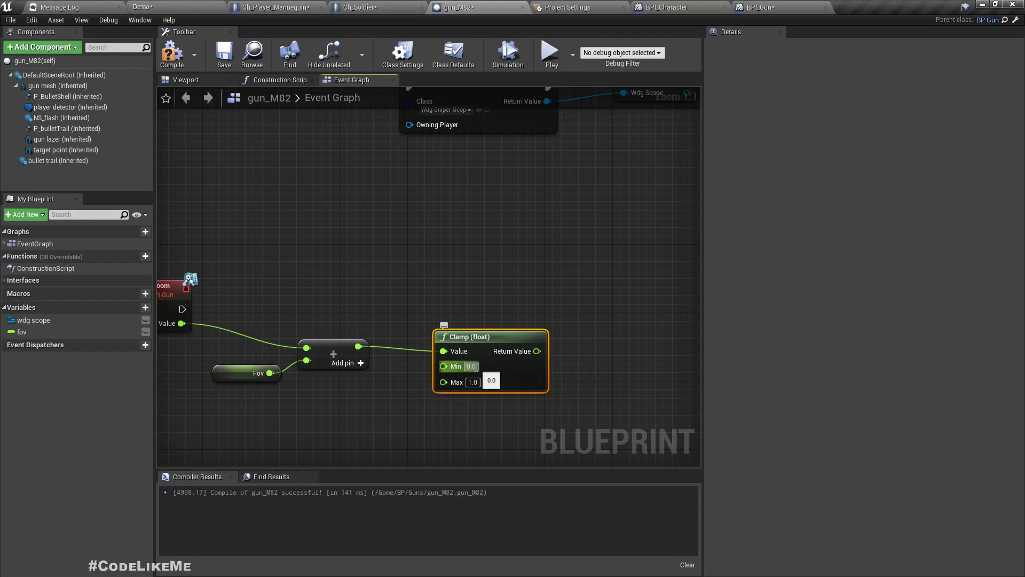
pyautogui.click(472, 365)
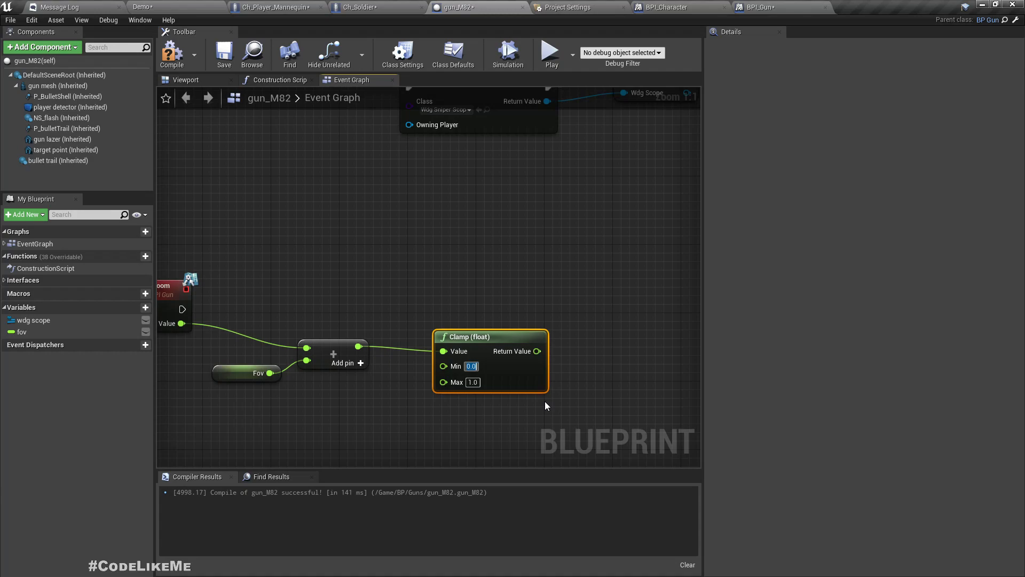
pyautogui.write('30')
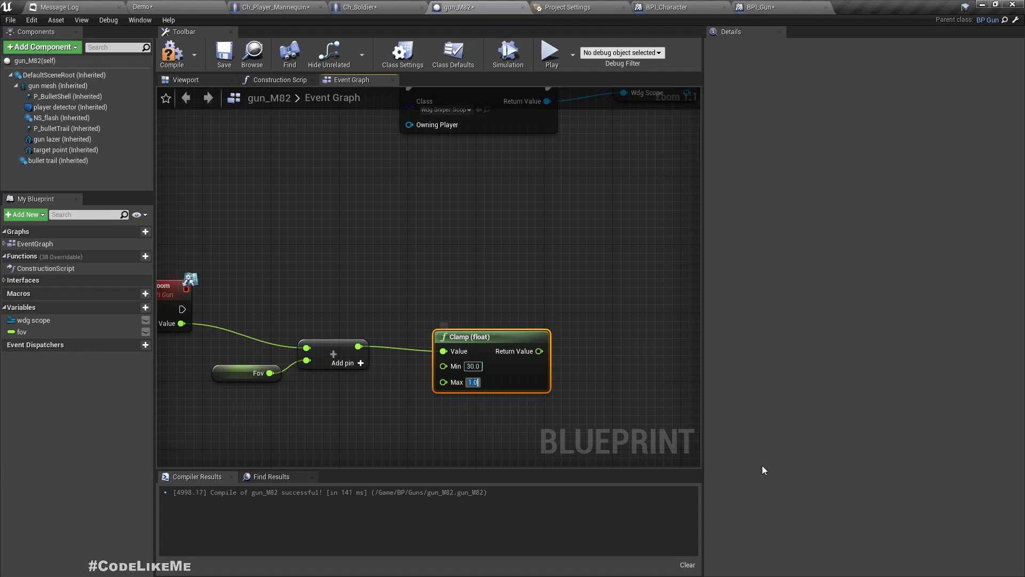
pyautogui.write('60.0')
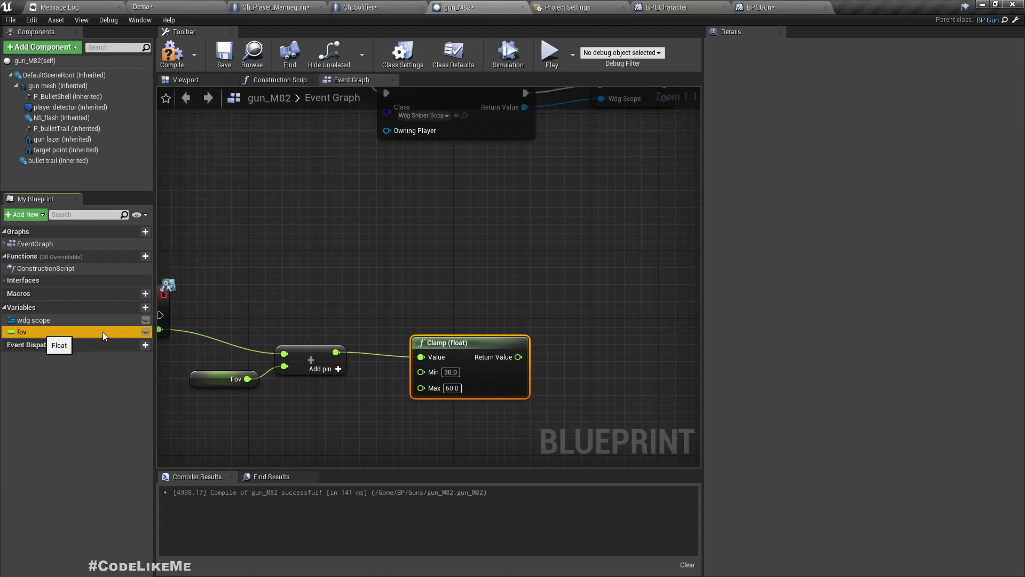
# Store the clamped value with SET Fov and pass it to the character's Set FOV (Message)
pyautogui.click(21, 332)
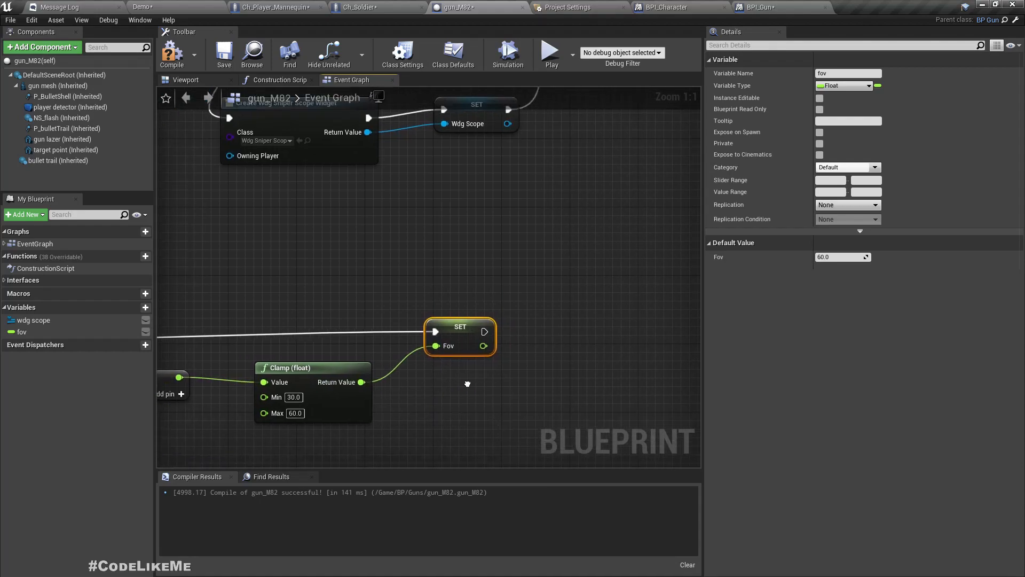
pyautogui.scroll(-3)
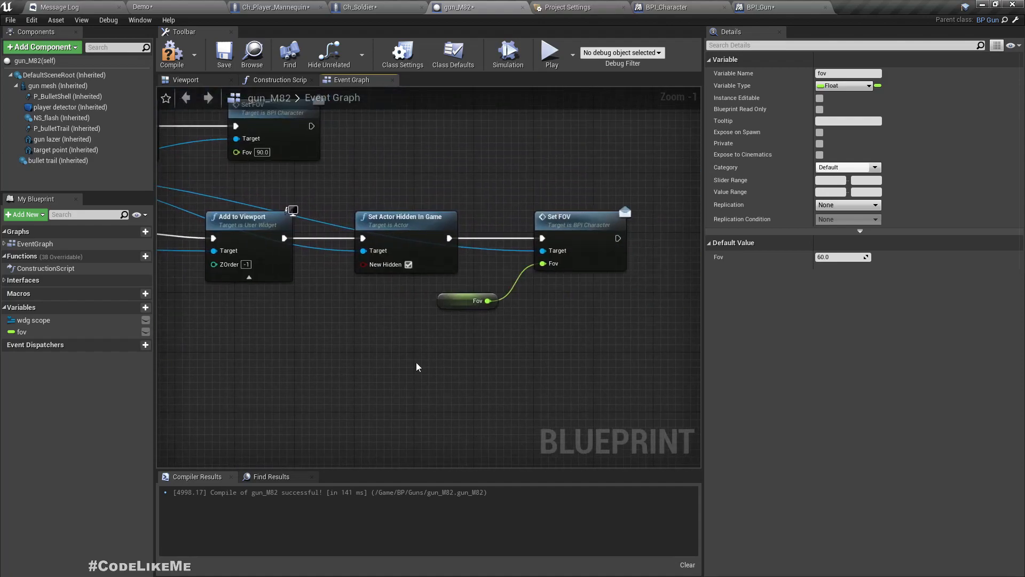
pyautogui.scroll(-3)
pyautogui.write('set fov')
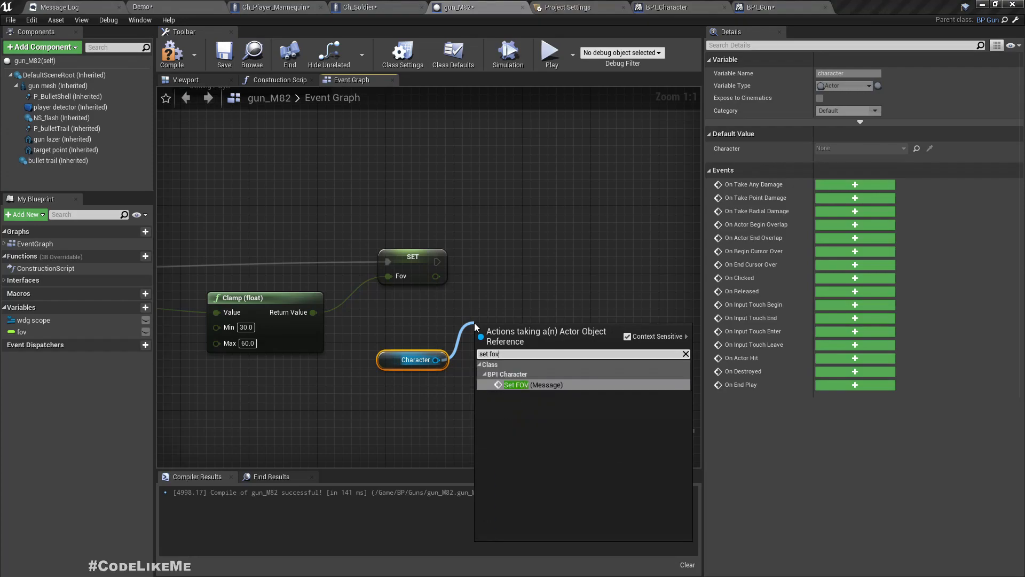
pyautogui.click(517, 384)
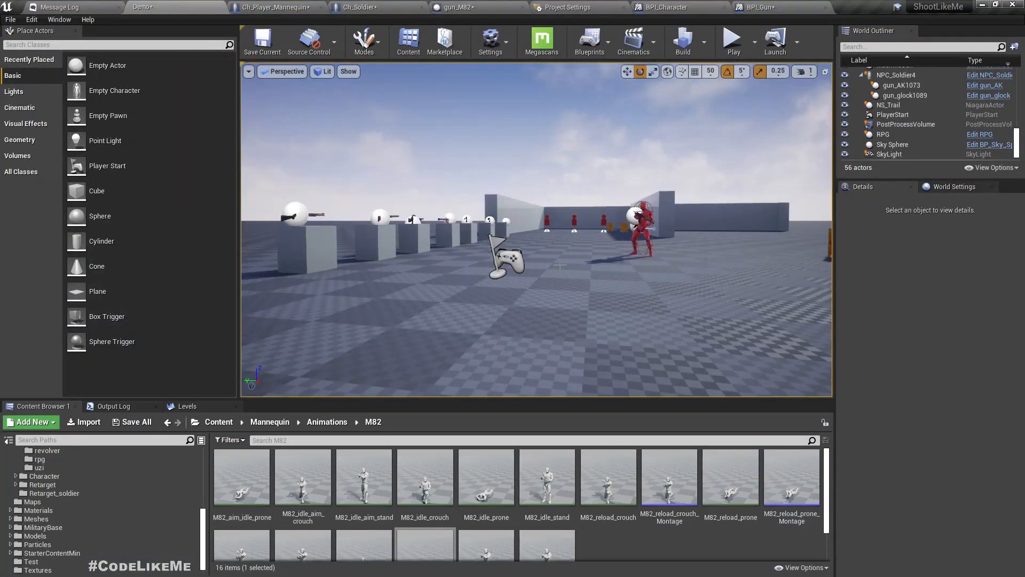
pyautogui.moveTo(356, 7)
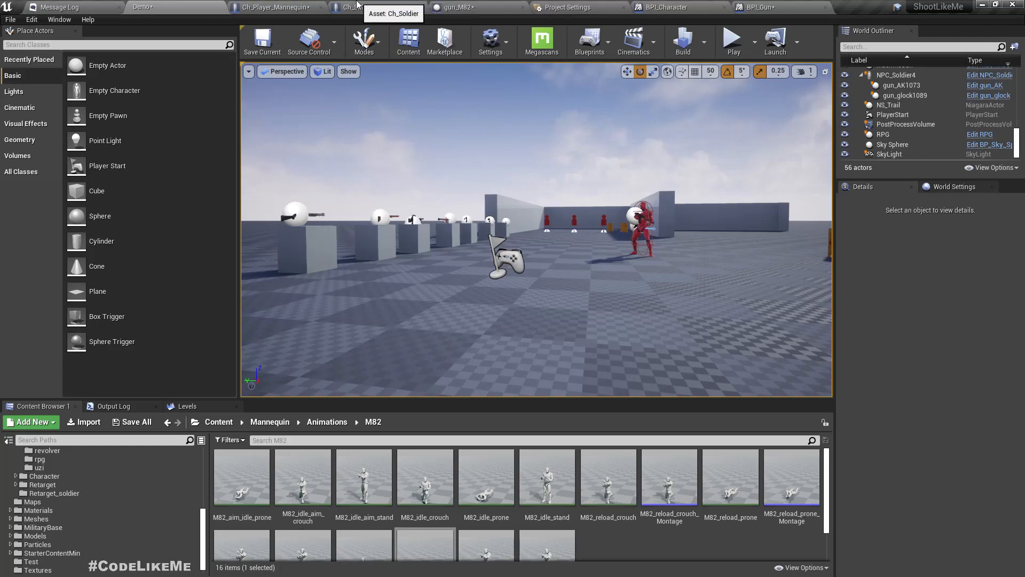
# In Ch_Soldier, replace the Print String nodes with Weapon Zoom calls using deltas -1 and 1
pyautogui.click(358, 7)
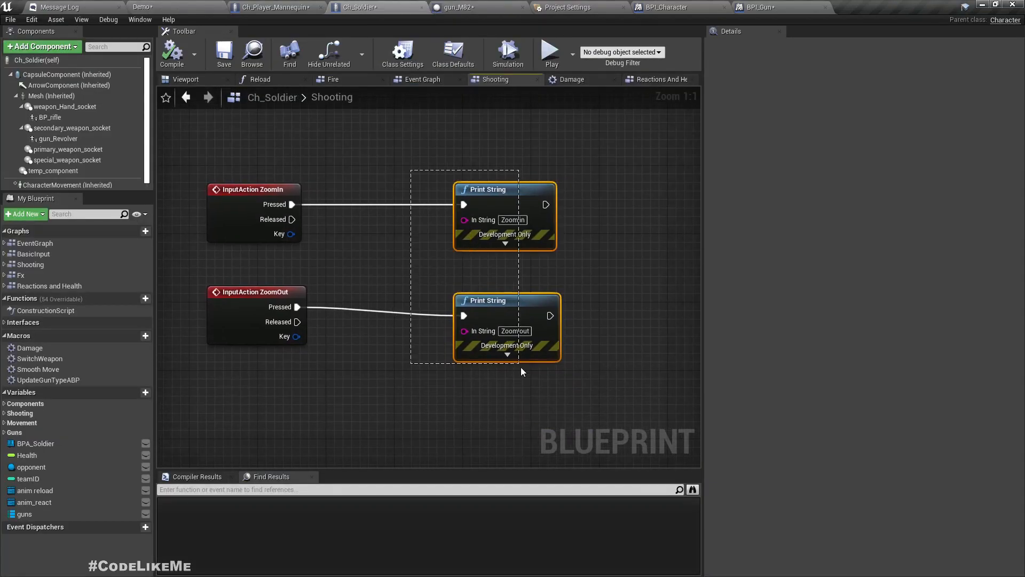
pyautogui.press('Delete')
pyautogui.write('weapon')
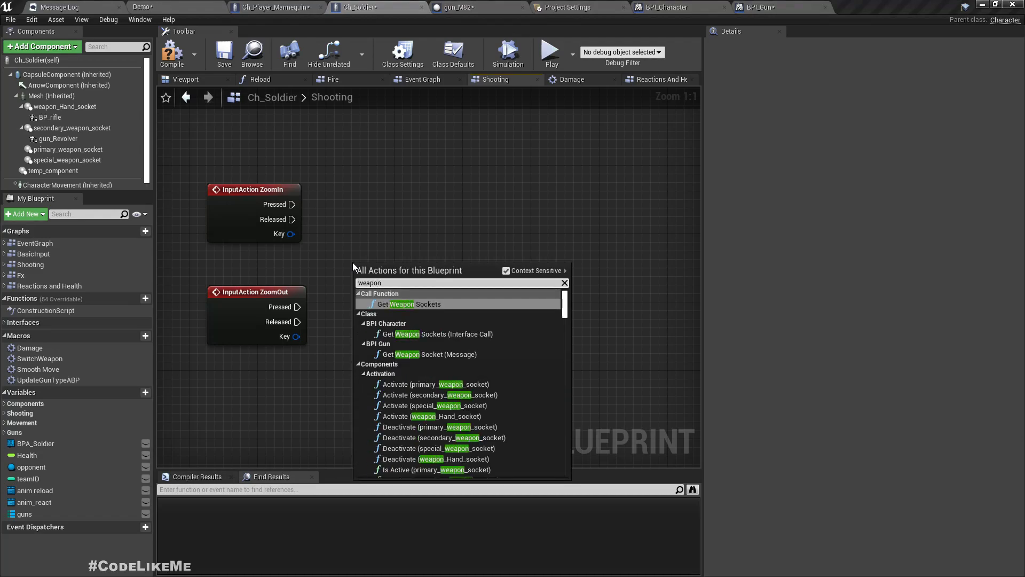
pyautogui.scroll(-3)
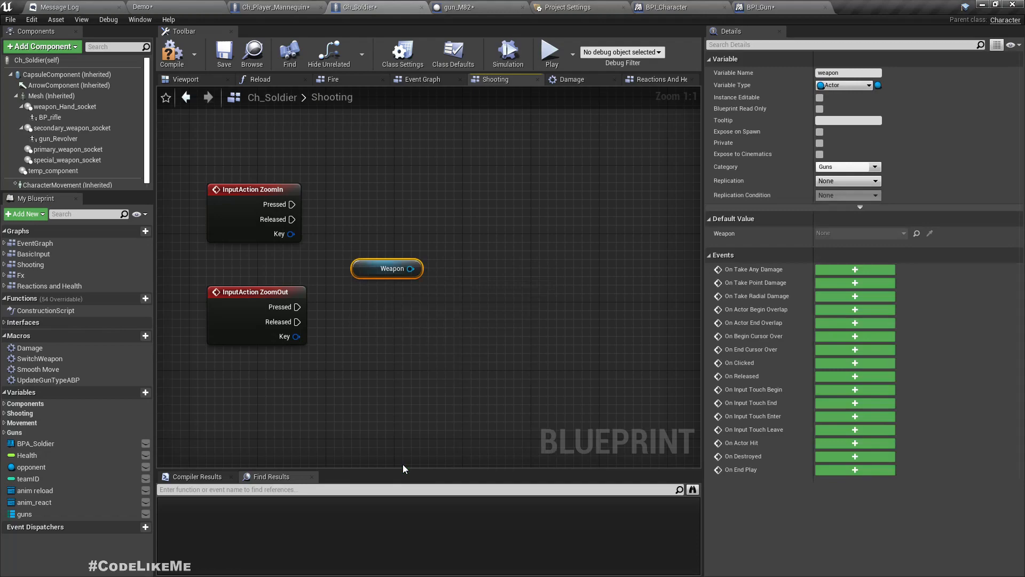
pyautogui.moveTo(411, 268); pyautogui.dragTo(478, 254)
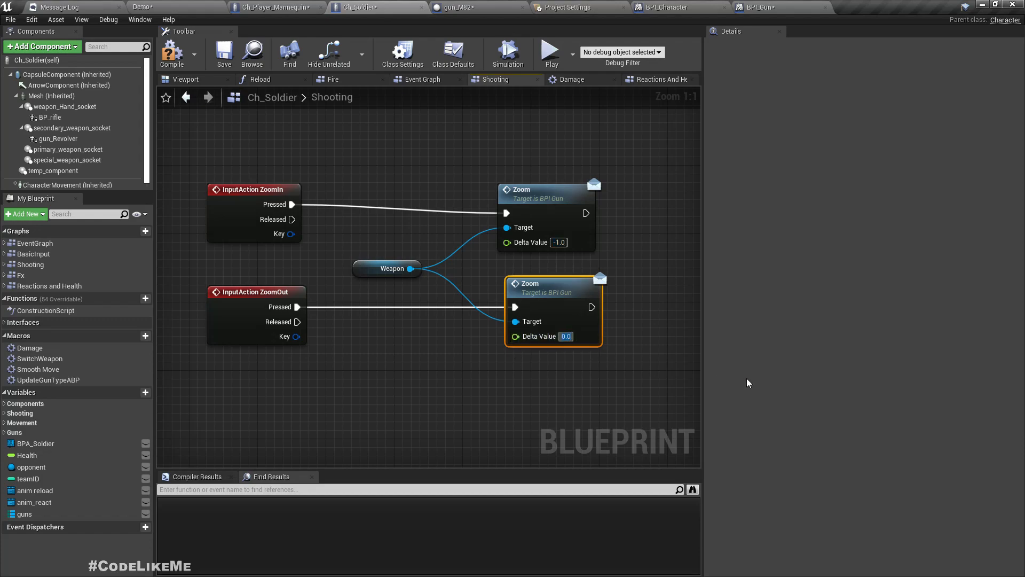
pyautogui.write('1')
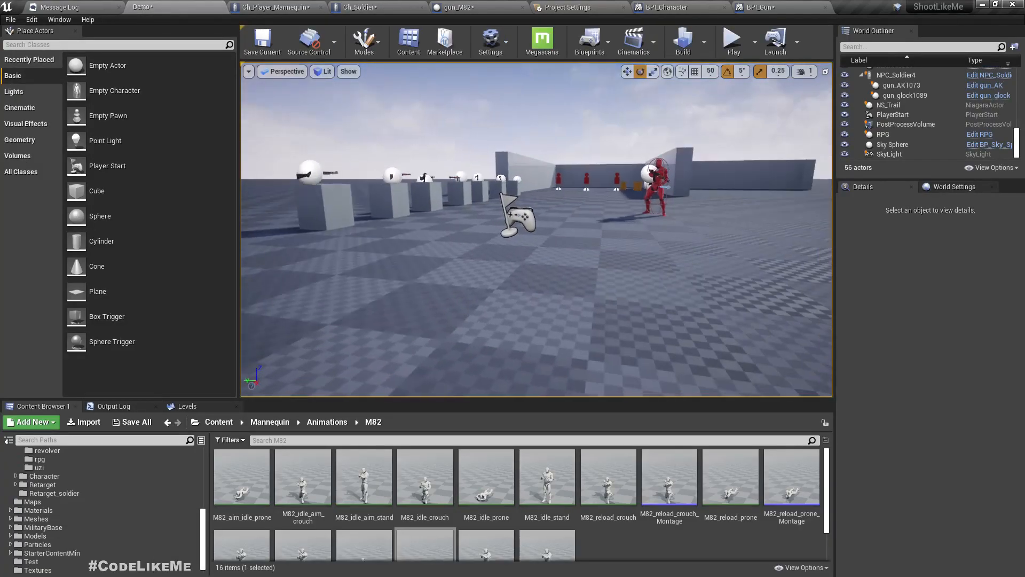
pyautogui.click(734, 39)
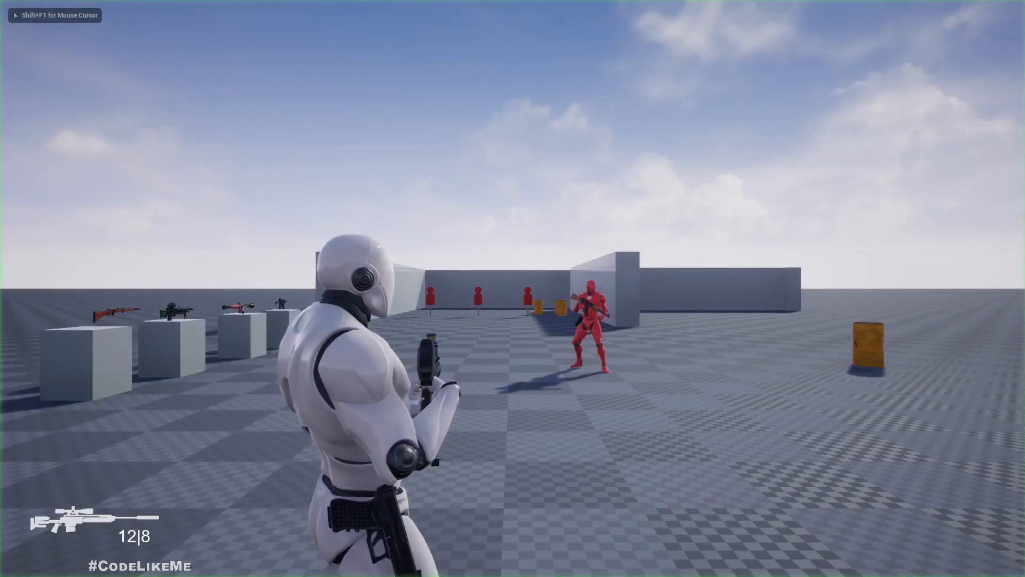
pyautogui.rightClick(512, 288)
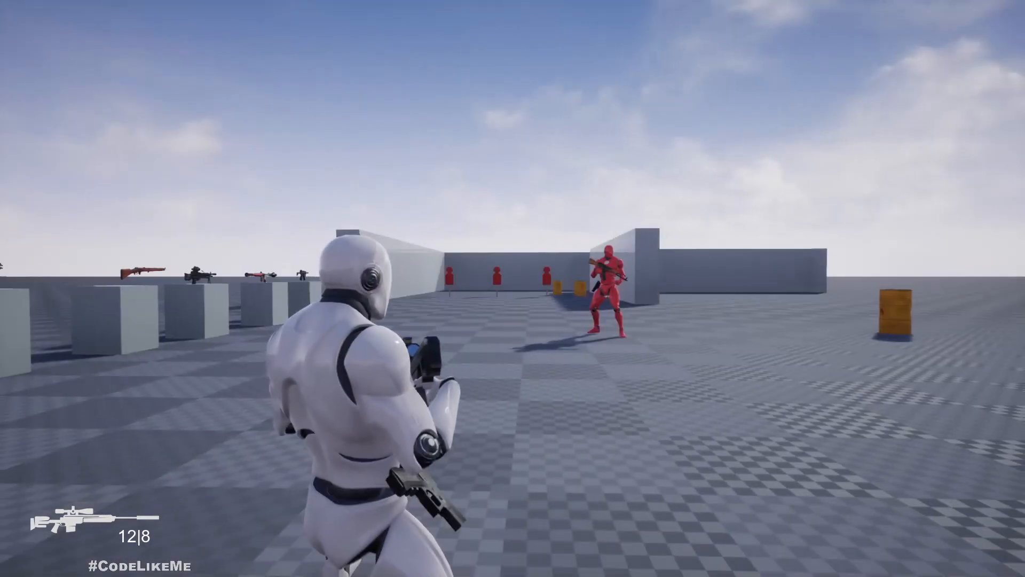
pyautogui.rightClick(513, 289)
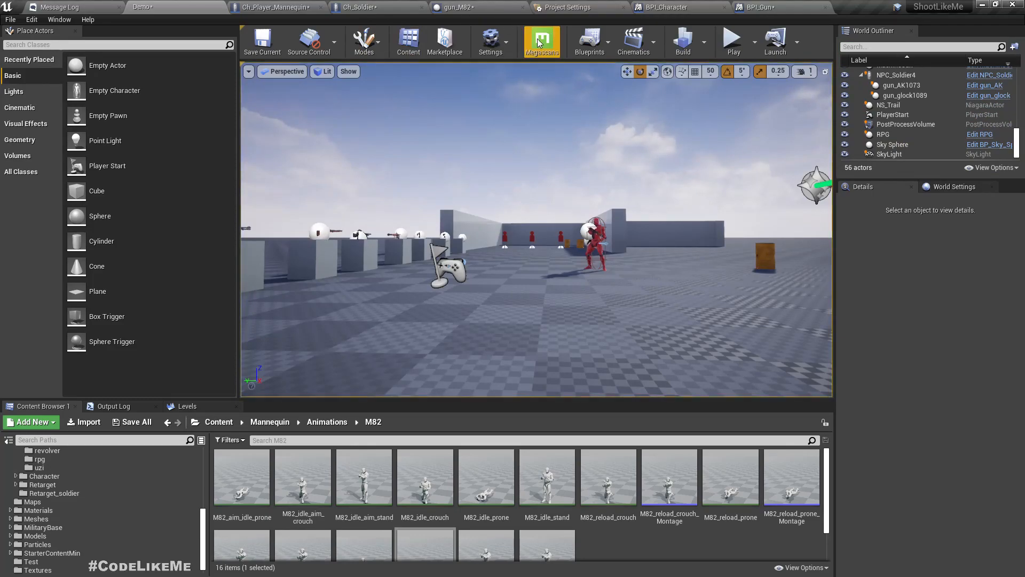
# Review Ch_Player_Mannequin's Event Set FOV, set ZoomIn's Delta Value to -5.0, and reopen gun_M82
pyautogui.click(274, 7)
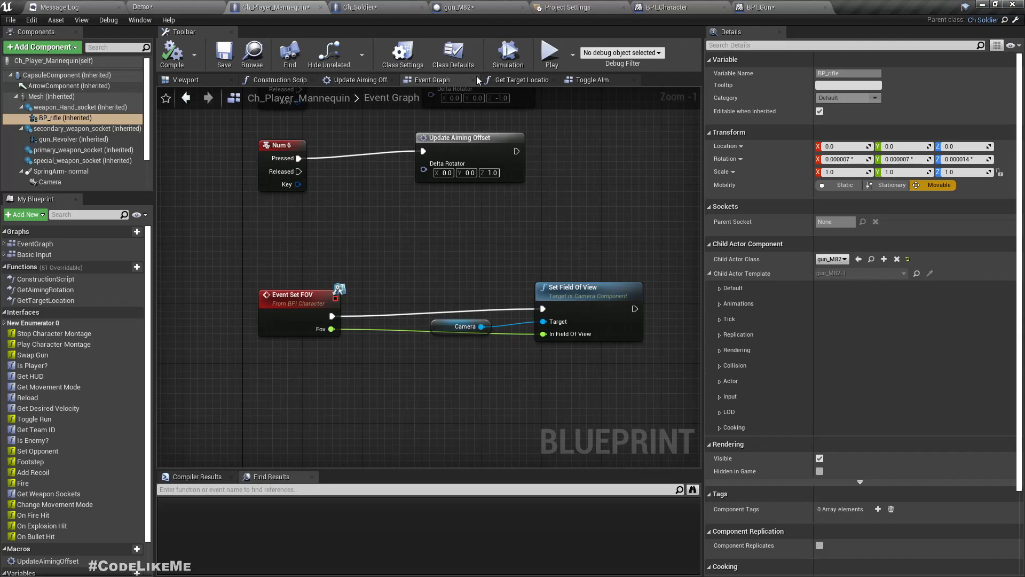
pyautogui.click(356, 7)
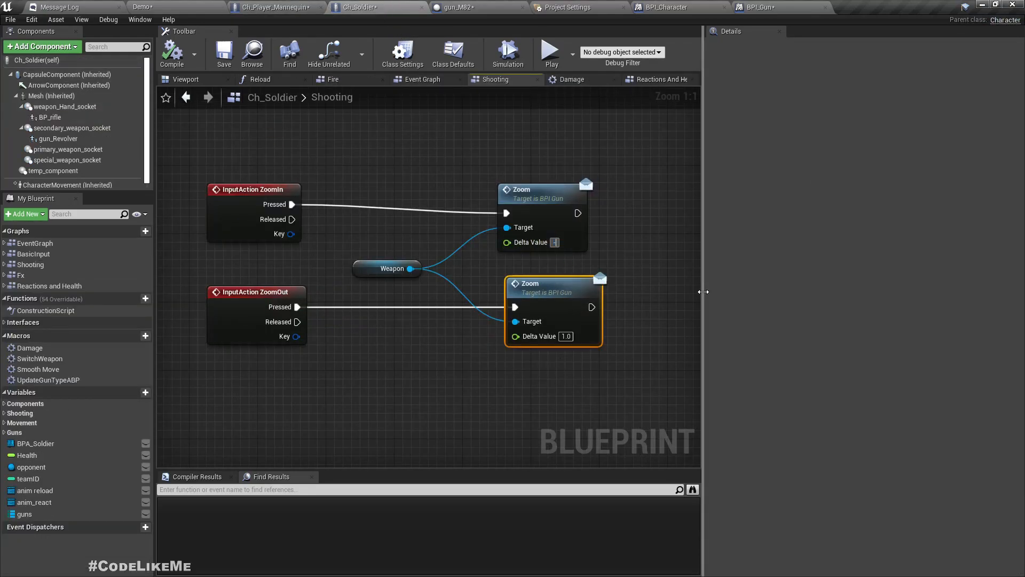
pyautogui.write('-5.0')
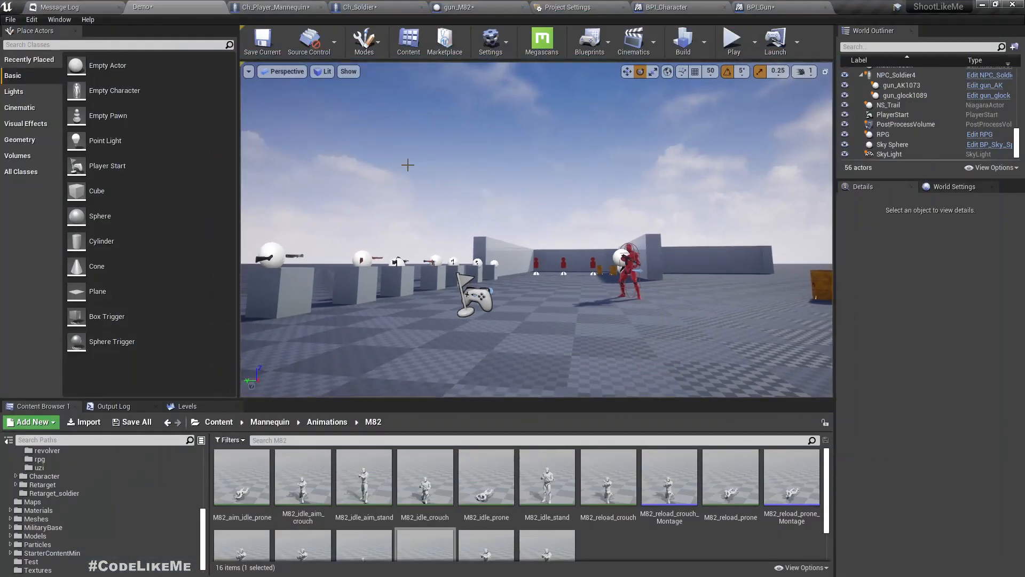
pyautogui.click(454, 7)
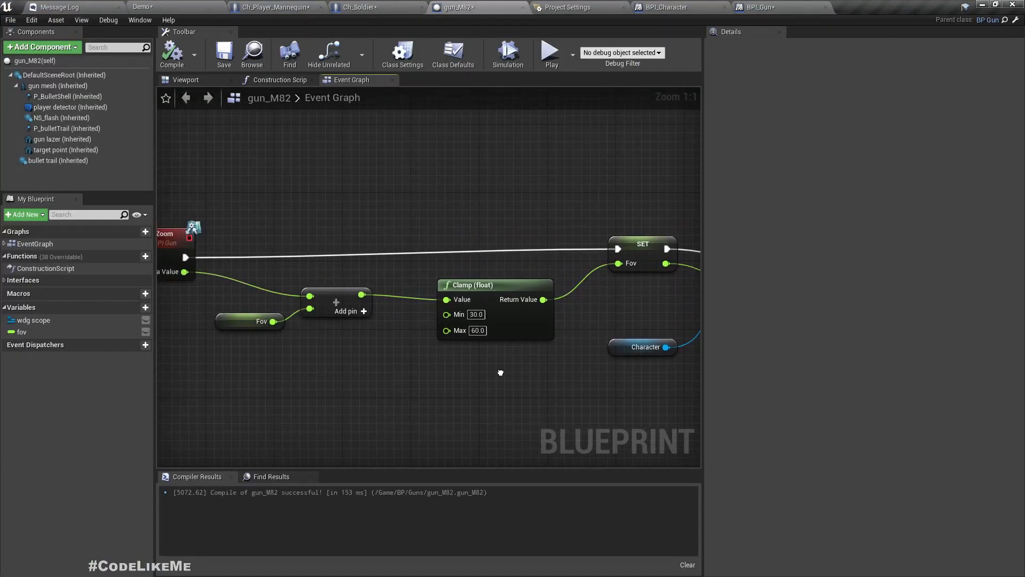
pyautogui.moveTo(497, 380)
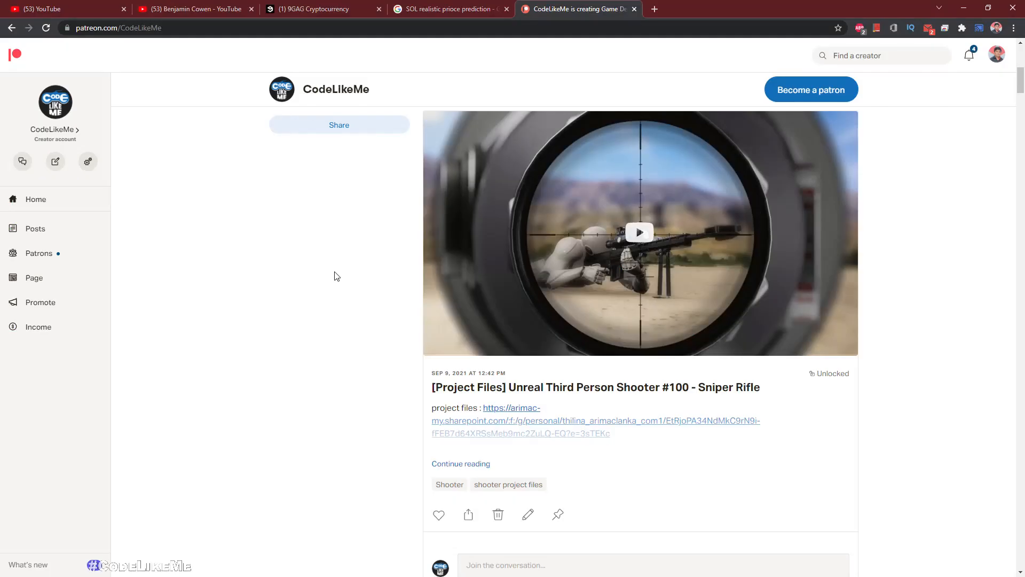
# Scroll the CodeLikeMe Patreon feed past the sniper and flamethrower posts to the Crossbow episode
pyautogui.scroll(-3)
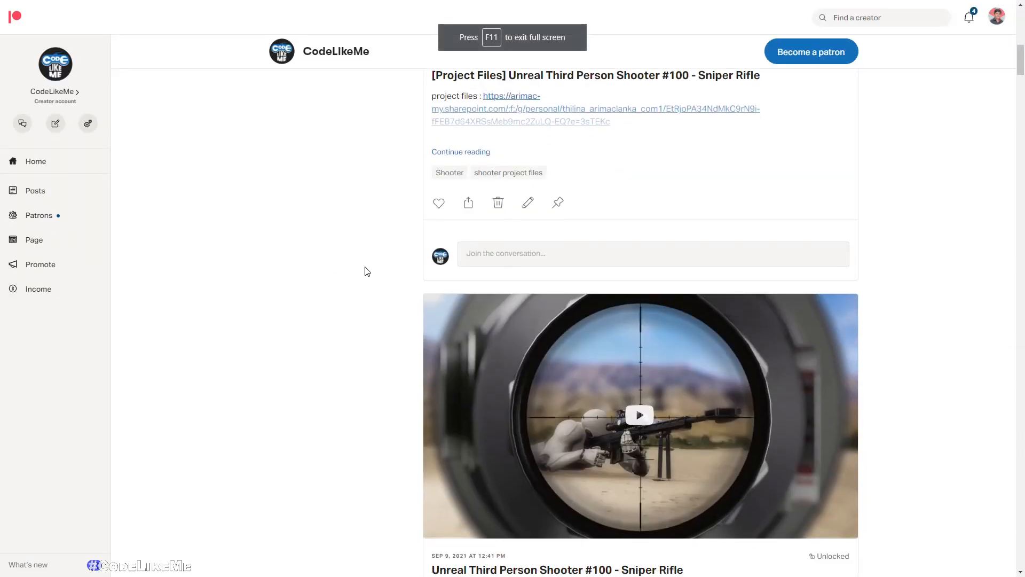
pyautogui.scroll(-3)
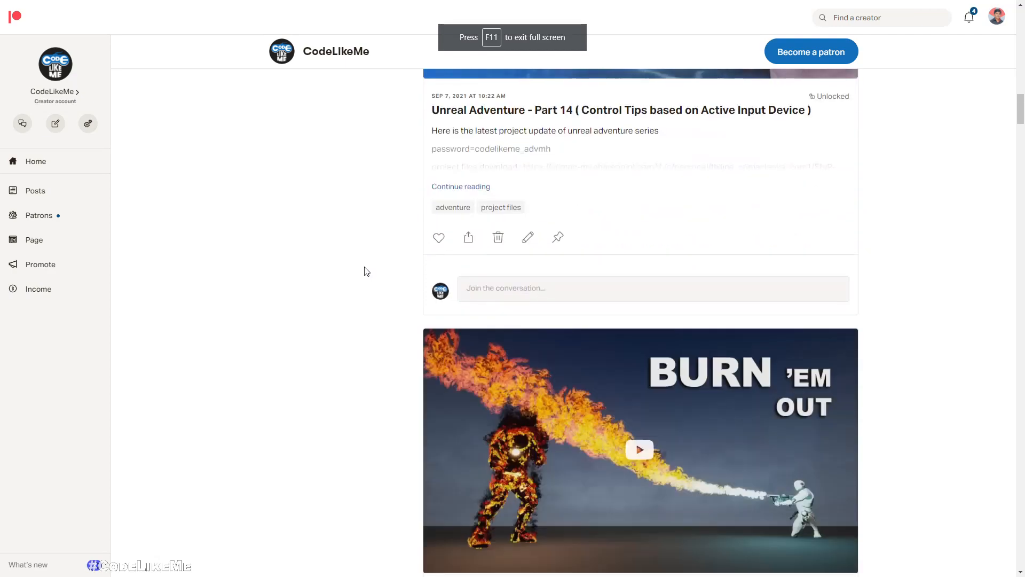
pyautogui.scroll(-3)
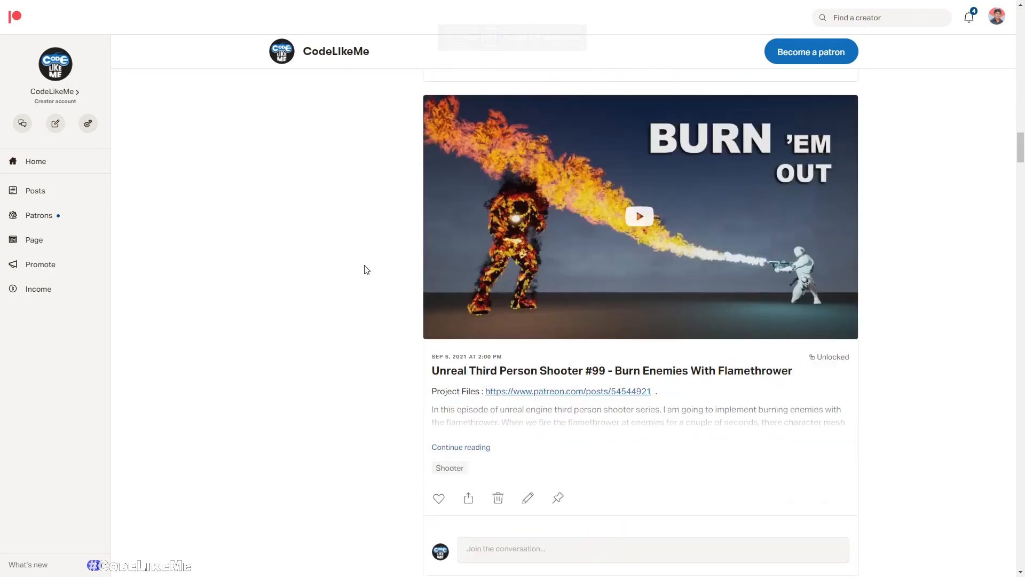
pyautogui.scroll(-3)
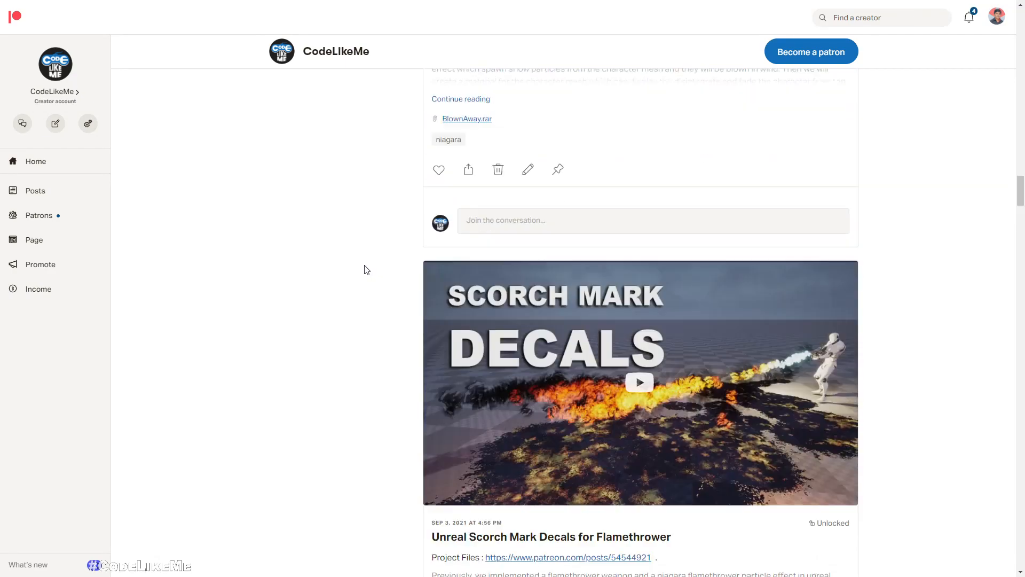
pyautogui.scroll(-3)
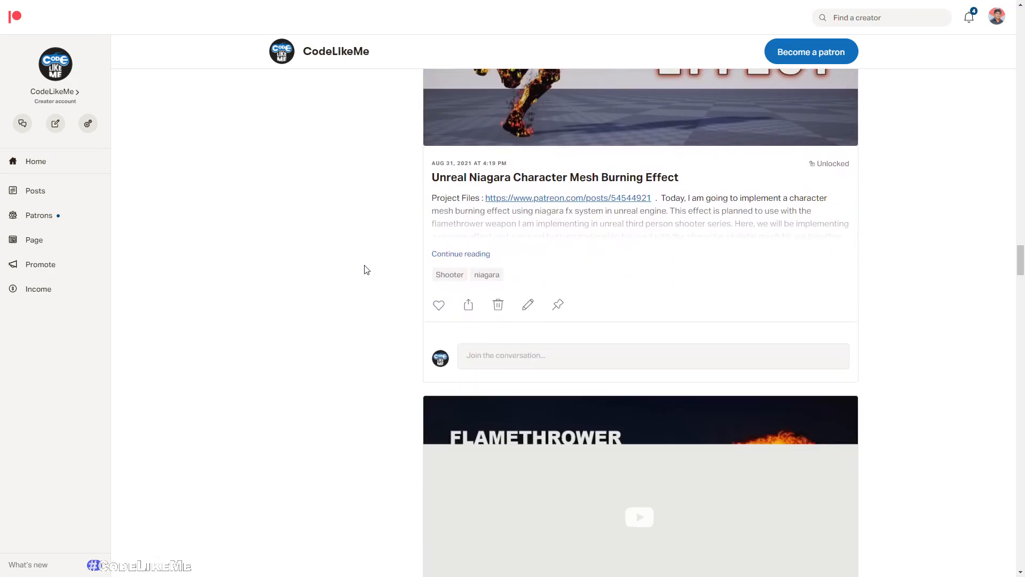
pyautogui.scroll(-3)
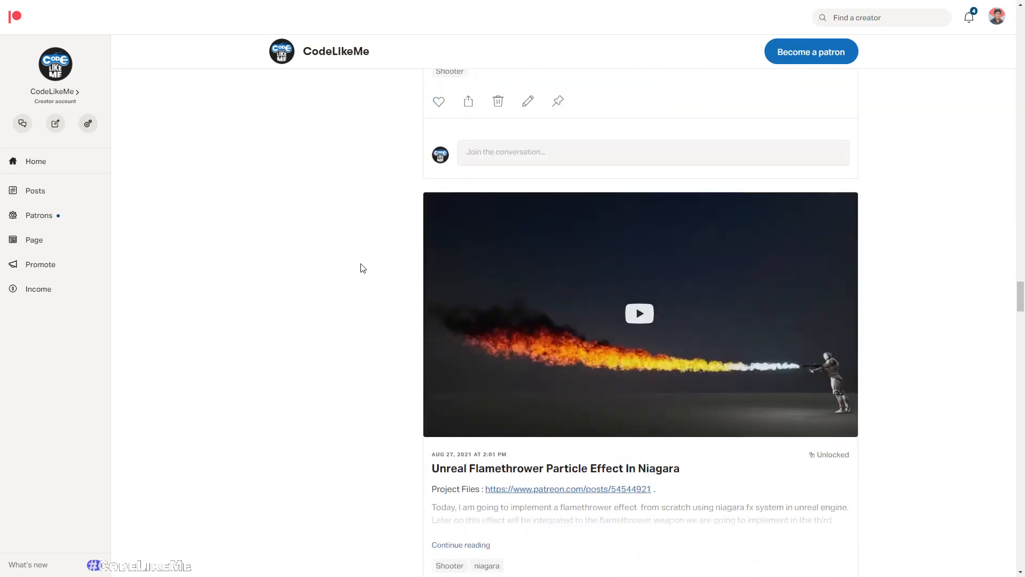
pyautogui.scroll(-3)
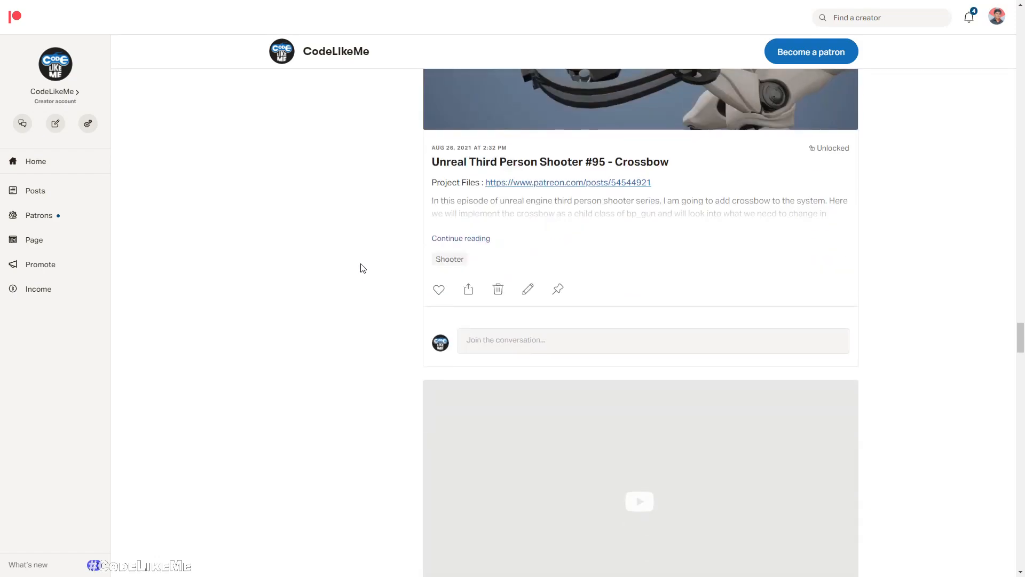